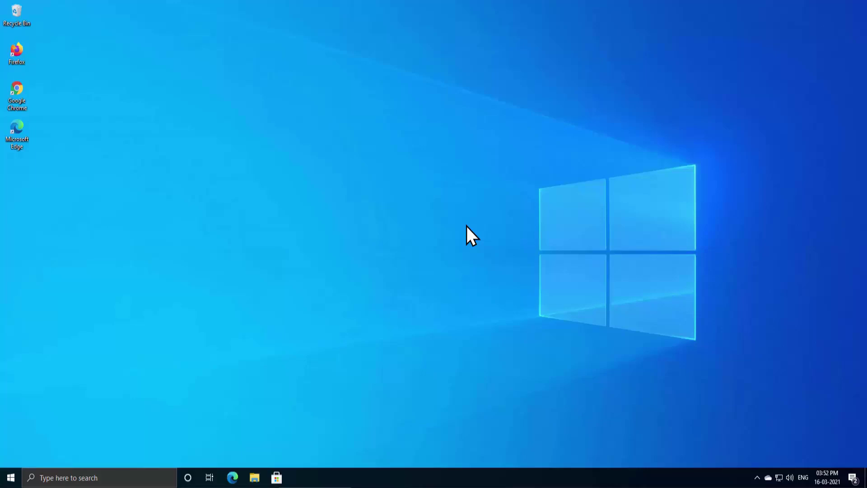
{"action": "mouse_move", "coordinate": [307, 173]}
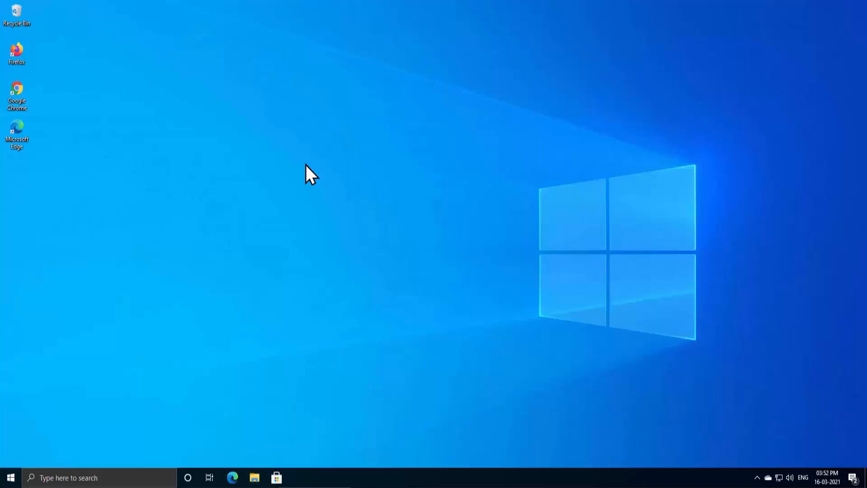
{"action": "mouse_move", "coordinate": [347, 179]}
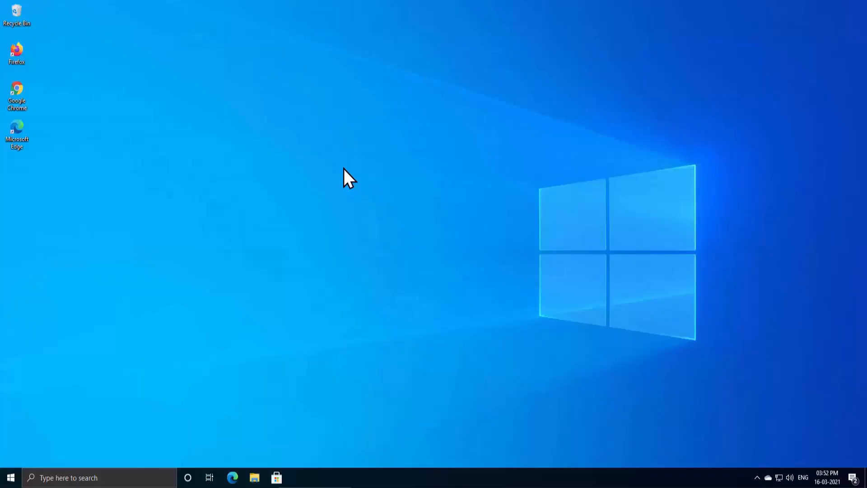
{"action": "mouse_move", "coordinate": [298, 185]}
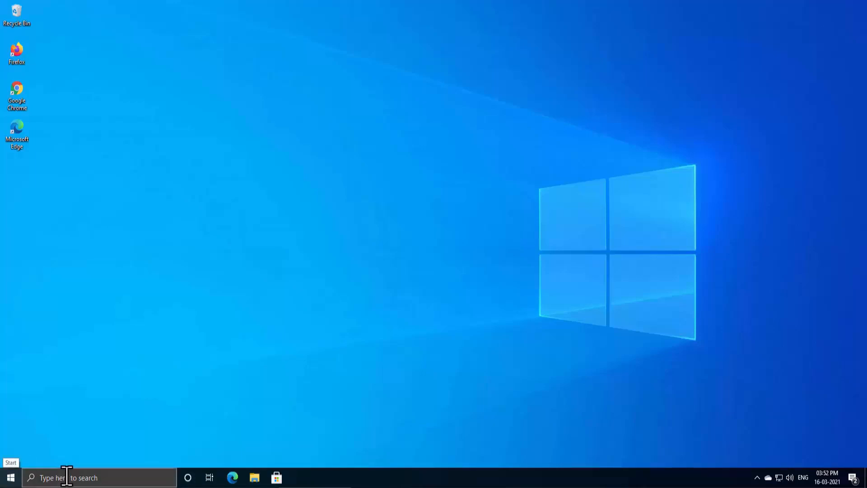
Search 'control' from the taskbar and launch Control Panel, checking its View by choices
{"action": "left_click", "coordinate": [68, 478]}
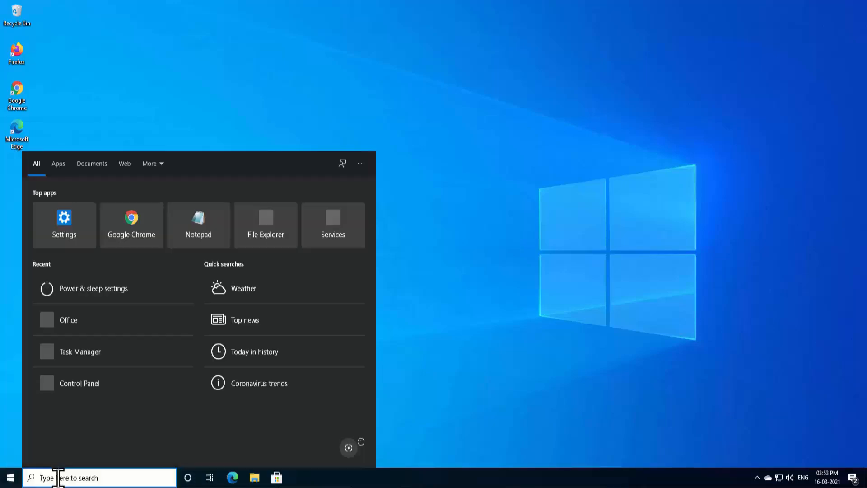
{"action": "type", "text": "control"}
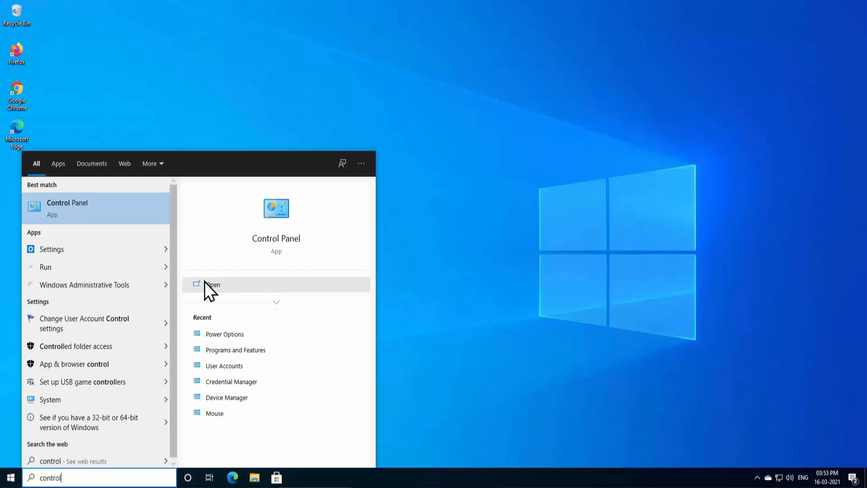
{"action": "mouse_move", "coordinate": [223, 298]}
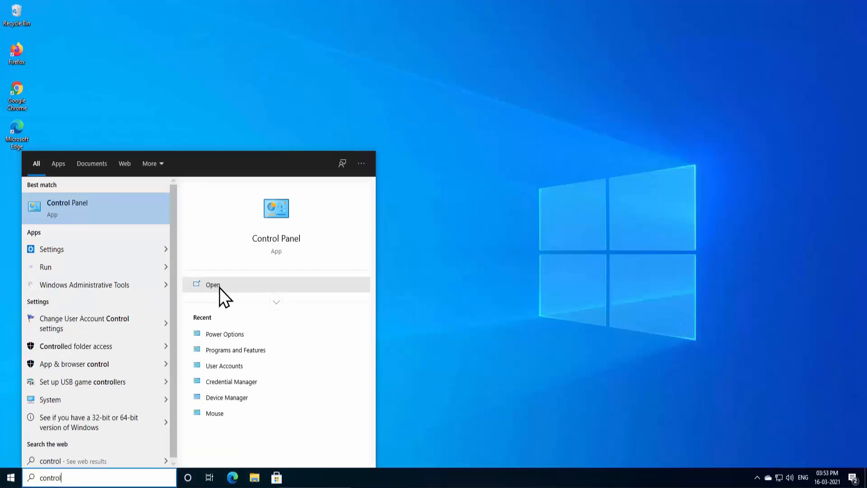
{"action": "left_click", "coordinate": [213, 285]}
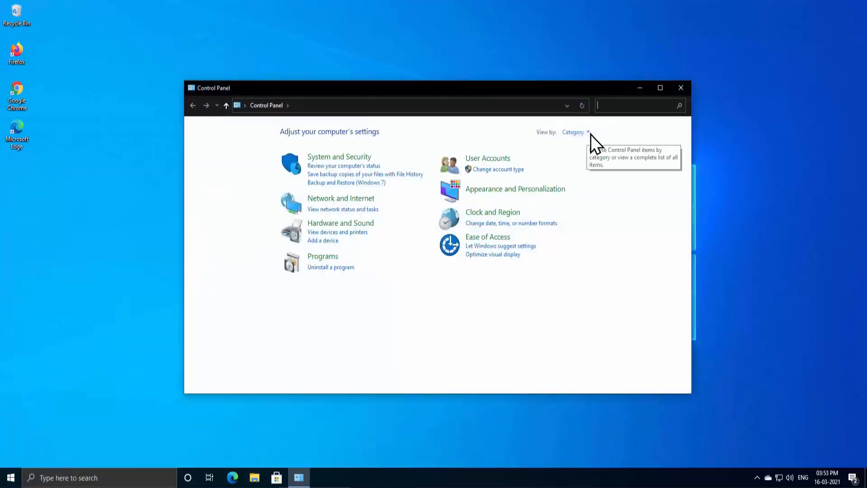
{"action": "left_click", "coordinate": [587, 132]}
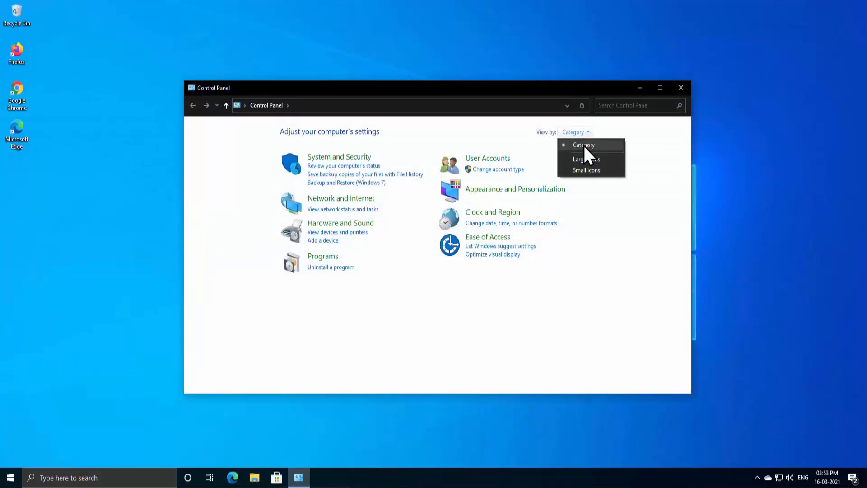
{"action": "mouse_move", "coordinate": [605, 183]}
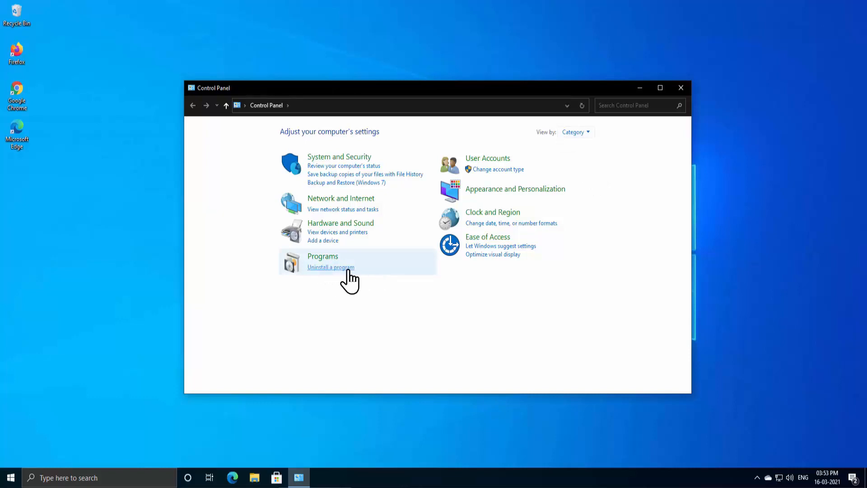
In installed programs, select Microsoft Office Professional 2016 - en-us and choose Change
{"action": "left_click", "coordinate": [331, 267]}
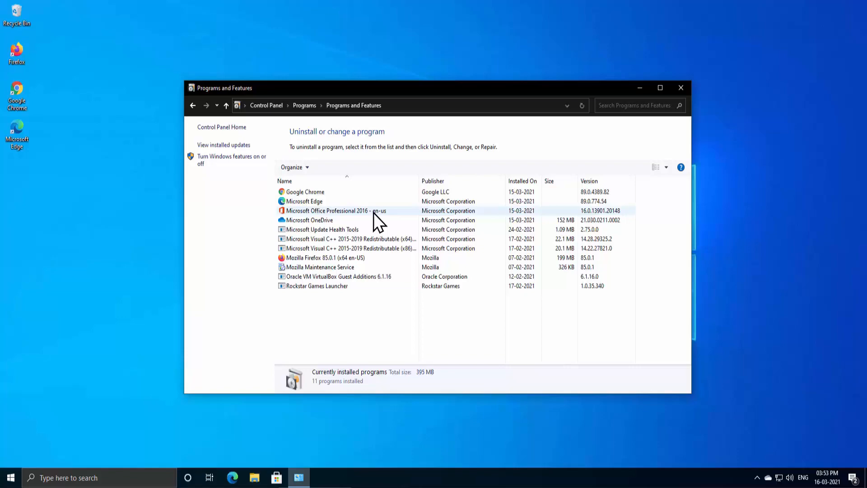
{"action": "left_click", "coordinate": [336, 210]}
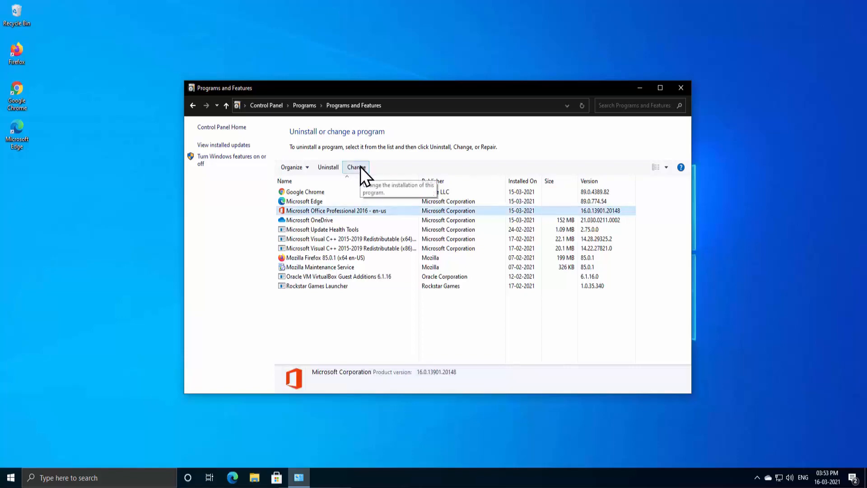
{"action": "left_click", "coordinate": [356, 167]}
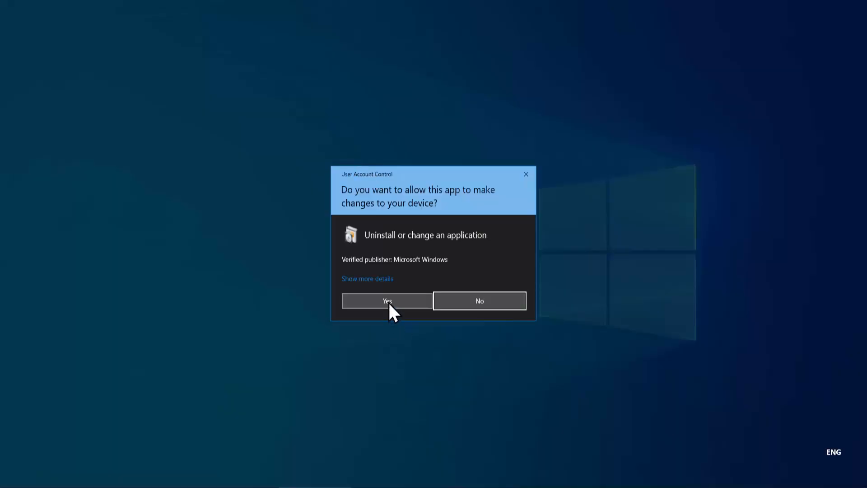
Allow the UAC prompt and proceed with Quick Repair for Office
{"action": "left_click", "coordinate": [387, 300]}
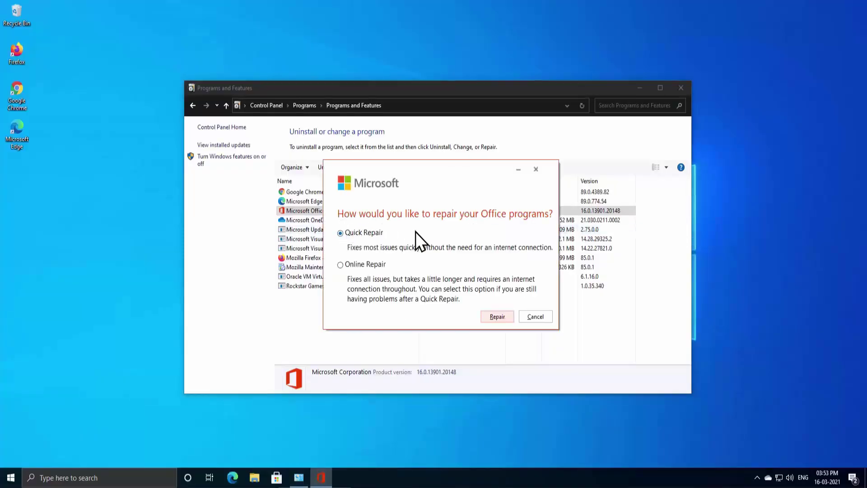
{"action": "mouse_move", "coordinate": [430, 240]}
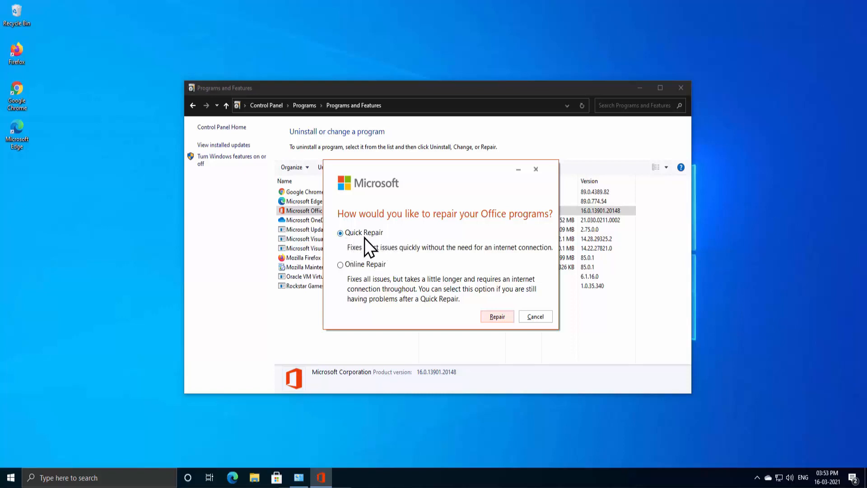
{"action": "mouse_move", "coordinate": [381, 260]}
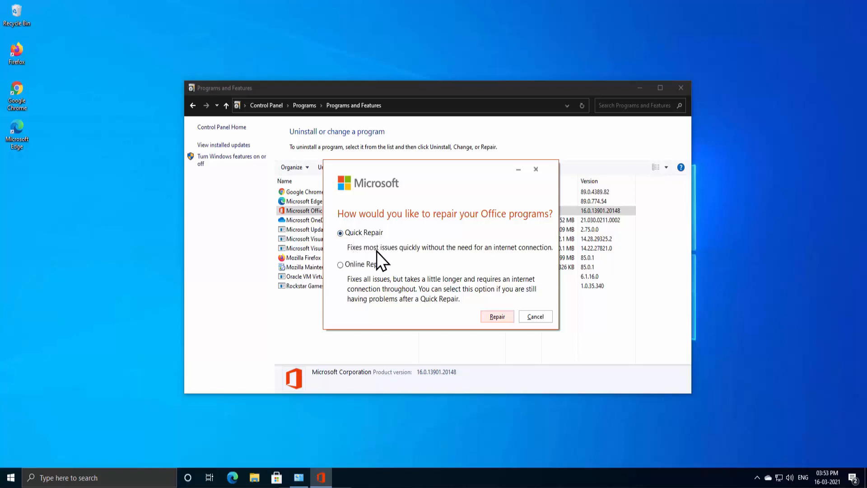
{"action": "mouse_move", "coordinate": [466, 264]}
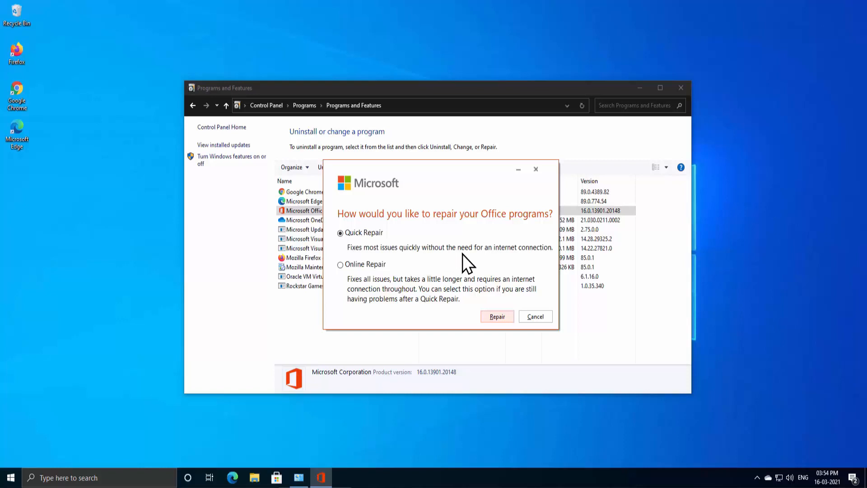
{"action": "mouse_move", "coordinate": [547, 266]}
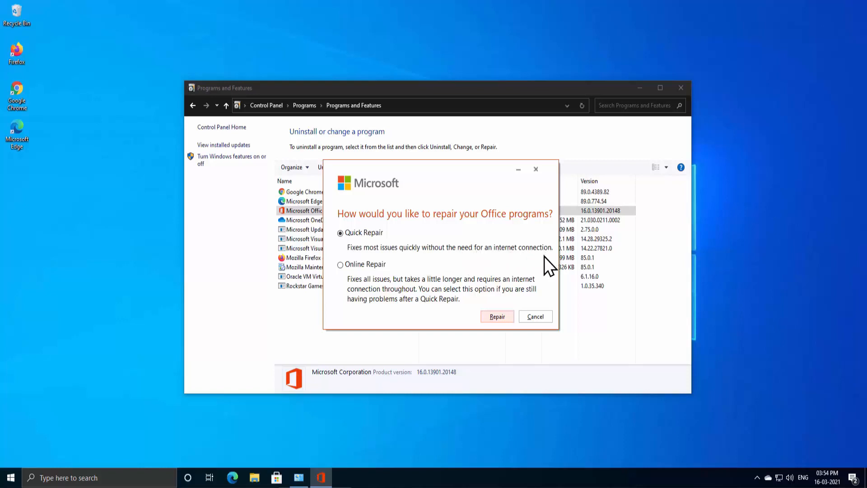
{"action": "left_click", "coordinate": [497, 316]}
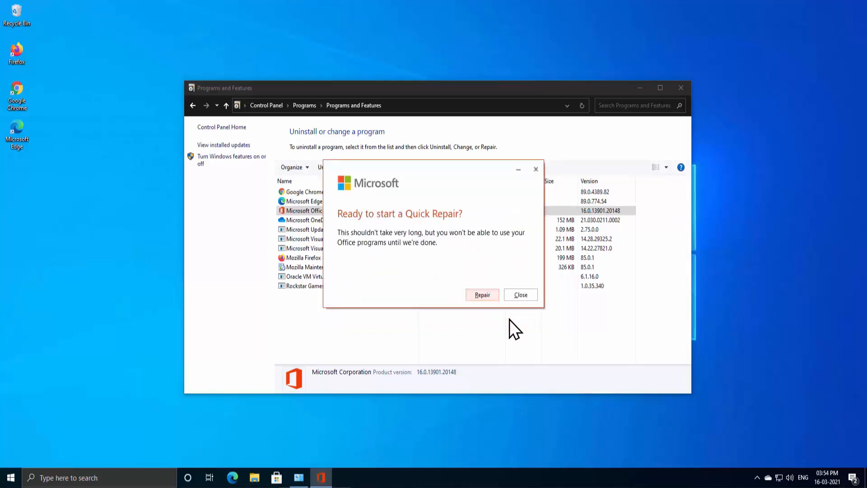
Confirm Repair to start the Quick Repair and let it run
{"action": "left_click", "coordinate": [482, 294]}
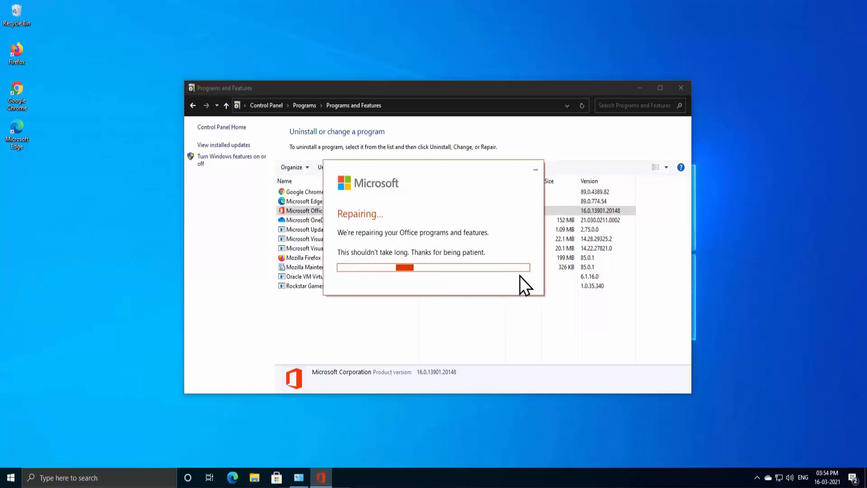
{"action": "mouse_move", "coordinate": [504, 219]}
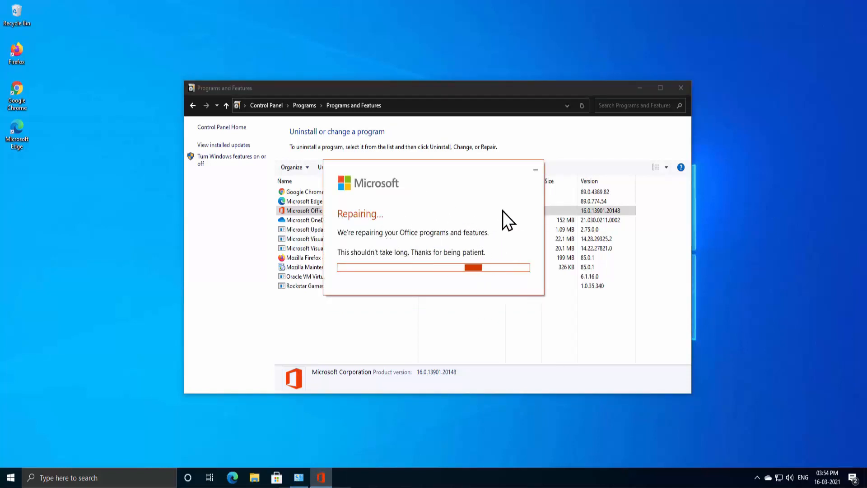
{"action": "mouse_move", "coordinate": [338, 271]}
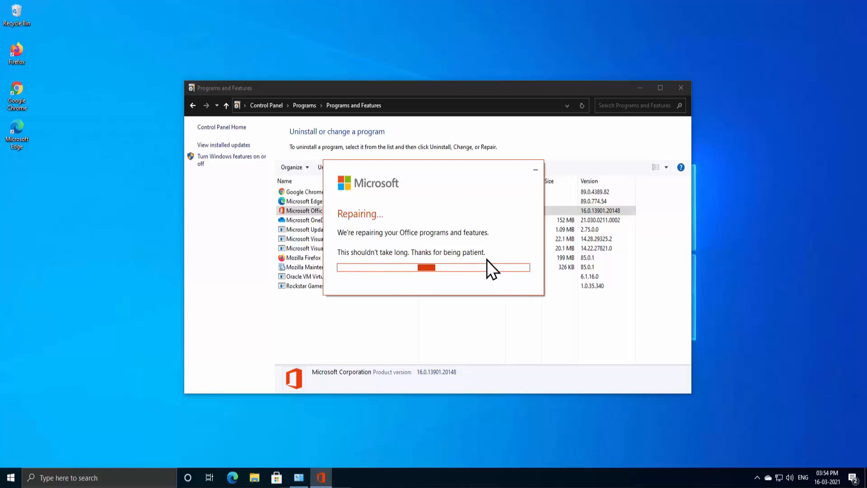
{"action": "mouse_move", "coordinate": [423, 273]}
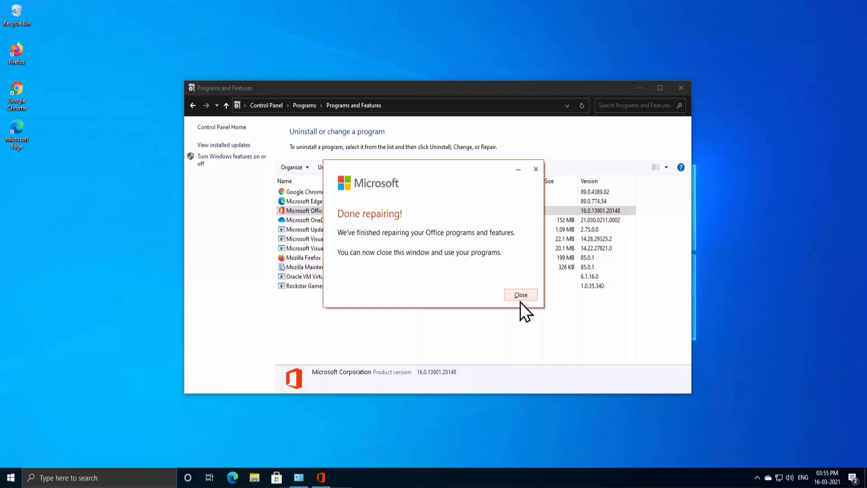
Close the finished repair, launch Excel from Start and close it again
{"action": "left_click", "coordinate": [520, 294]}
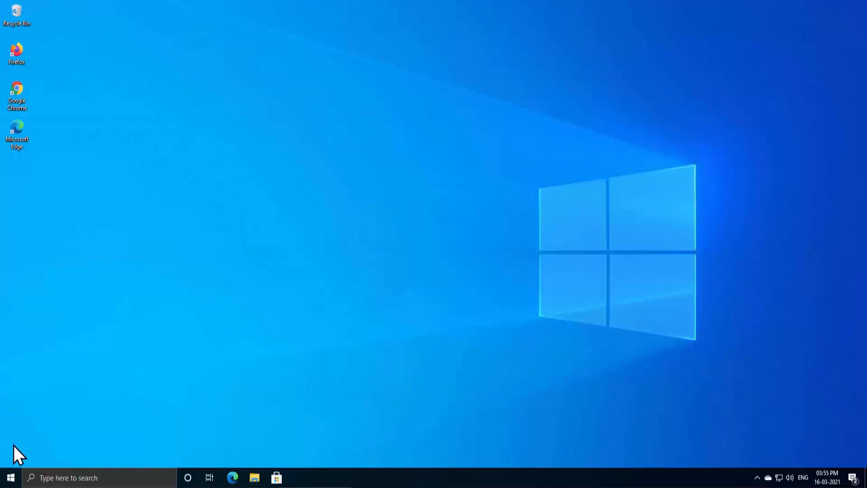
{"action": "left_click", "coordinate": [7, 478]}
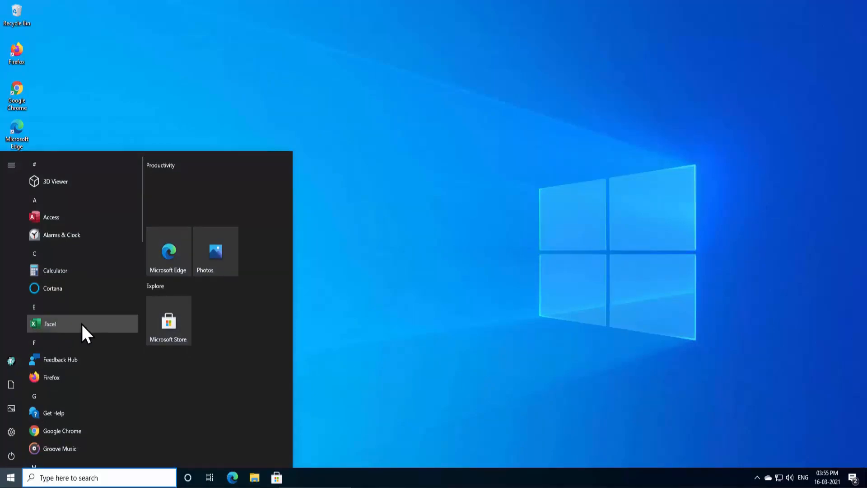
{"action": "left_click", "coordinate": [50, 324]}
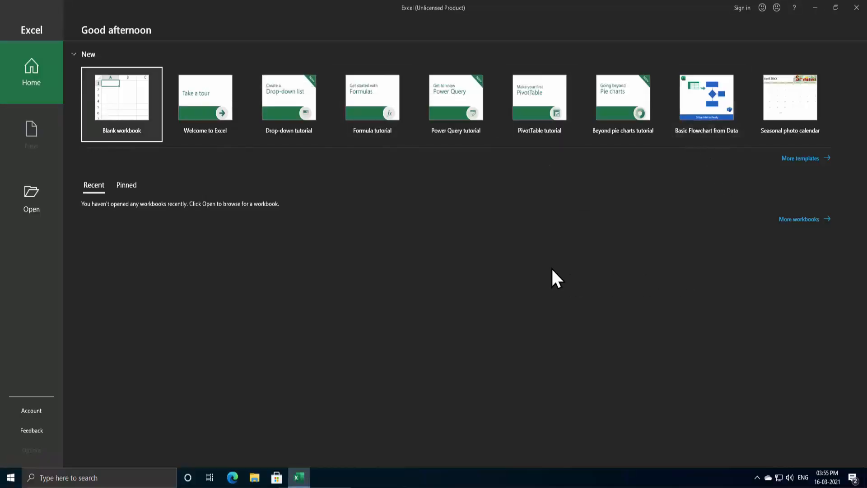
{"action": "left_click", "coordinate": [854, 9]}
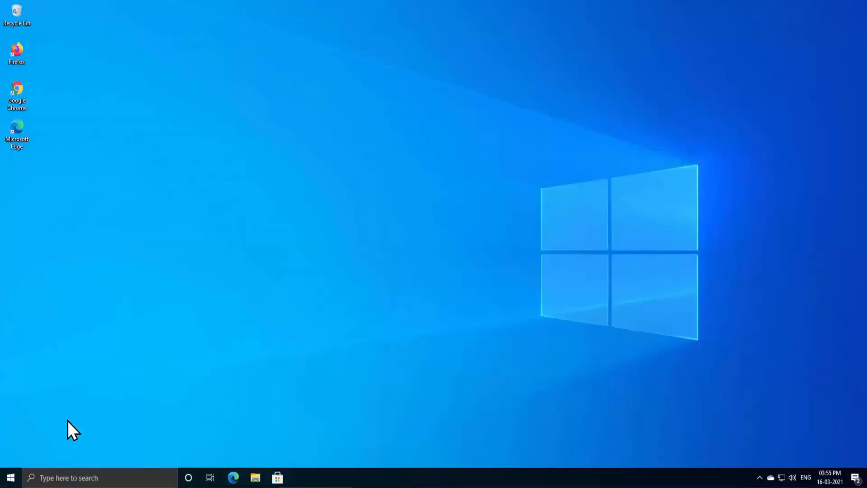
Search 'system information' from Start and launch System Configuration
{"action": "left_click", "coordinate": [9, 477]}
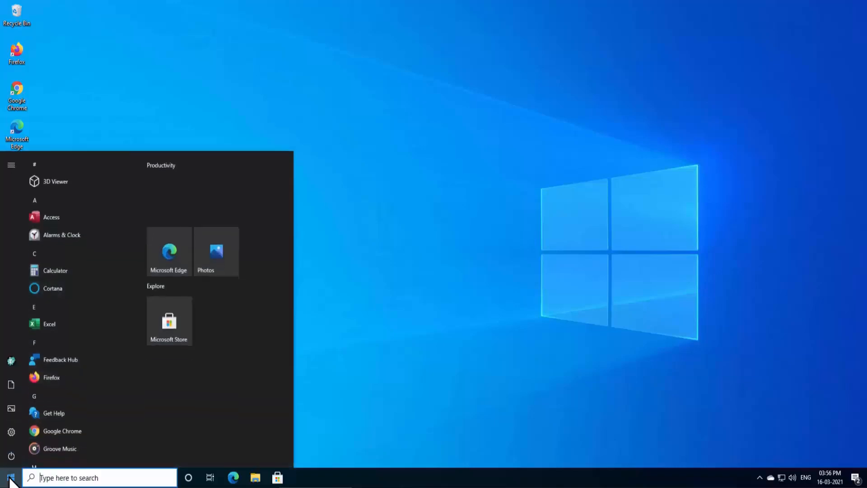
{"action": "type", "text": "system information"}
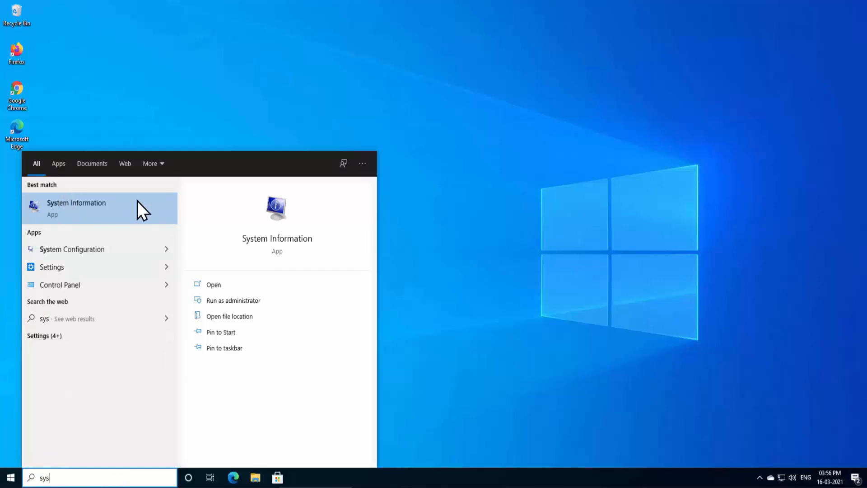
{"action": "mouse_move", "coordinate": [113, 264]}
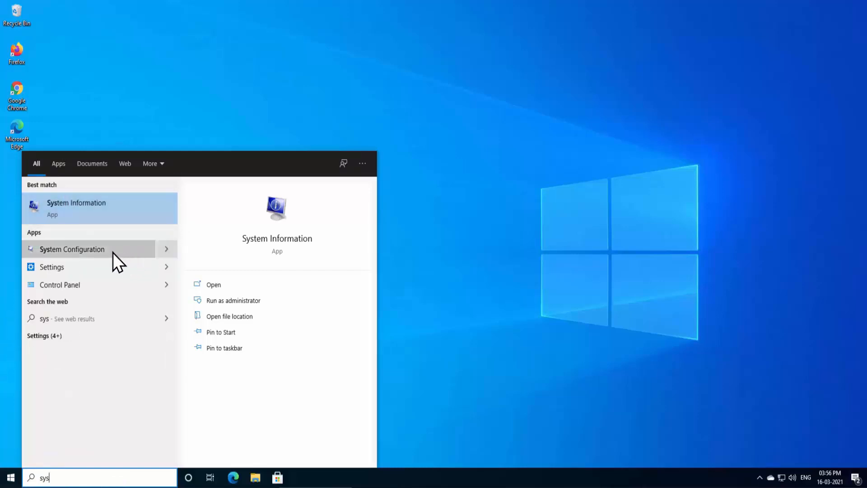
{"action": "mouse_move", "coordinate": [200, 253]}
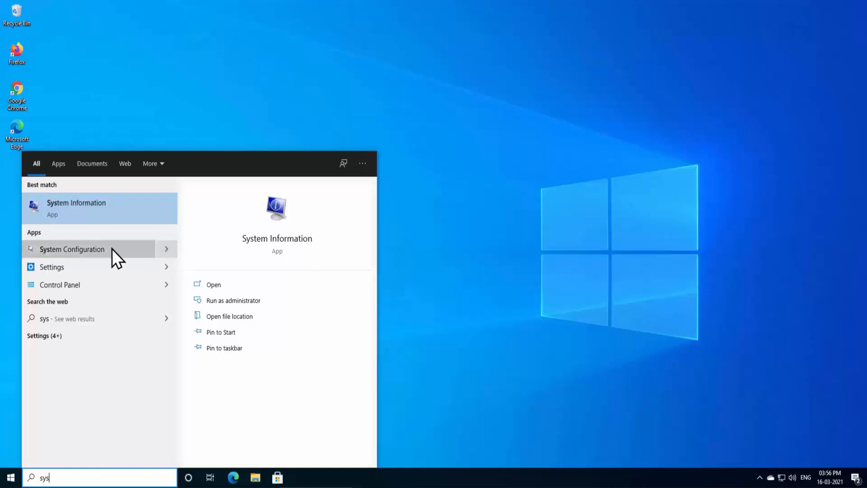
{"action": "left_click", "coordinate": [73, 249]}
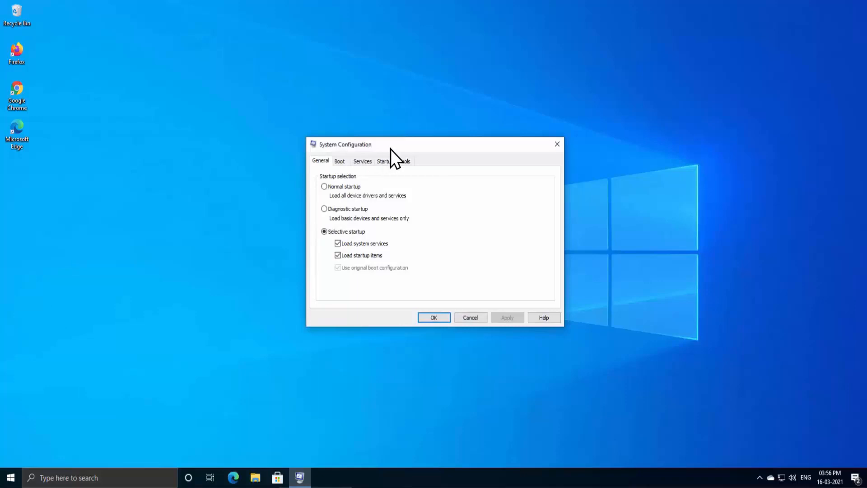
{"action": "mouse_move", "coordinate": [375, 179]}
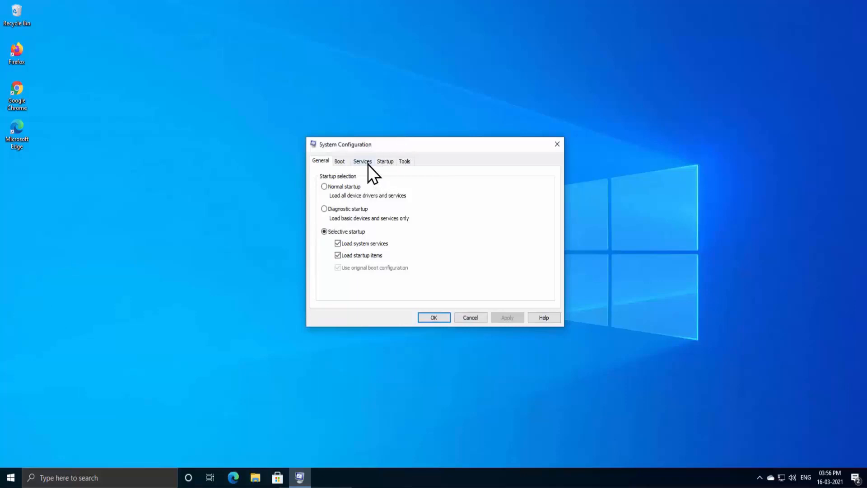
Hide Microsoft services, disable all others, and re-enable VirtualBox Guest Additions Service
{"action": "left_click", "coordinate": [362, 161]}
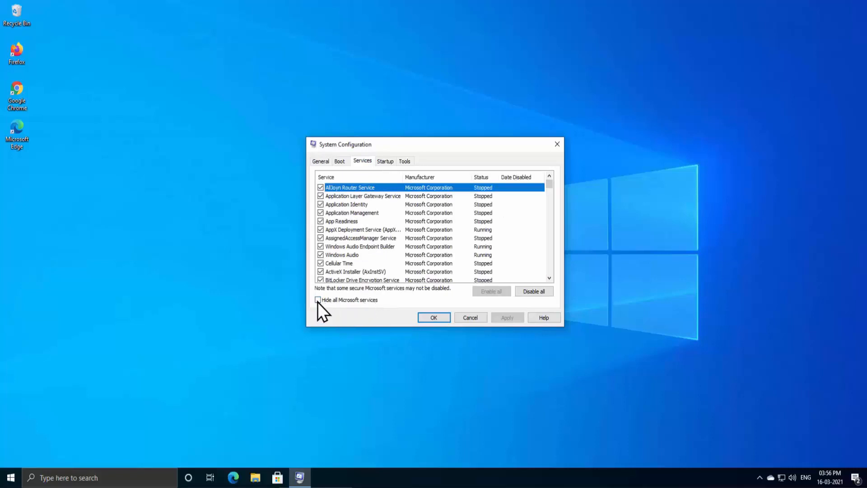
{"action": "left_click", "coordinate": [318, 300]}
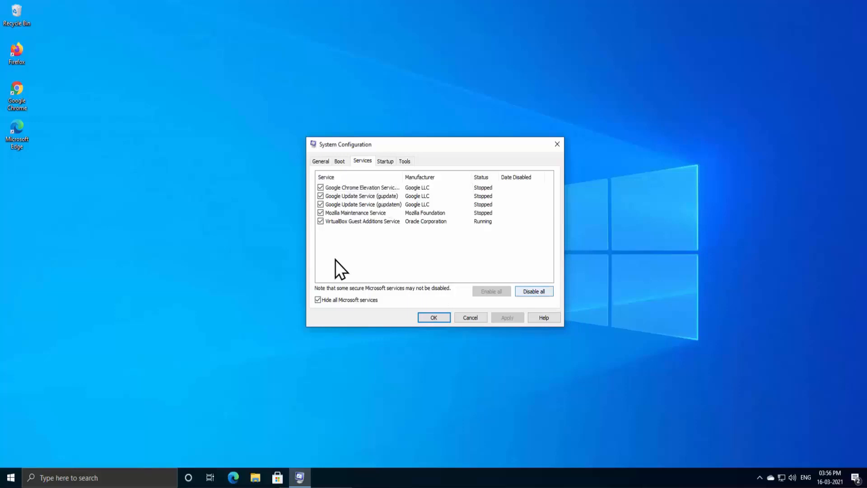
{"action": "left_click", "coordinate": [534, 291]}
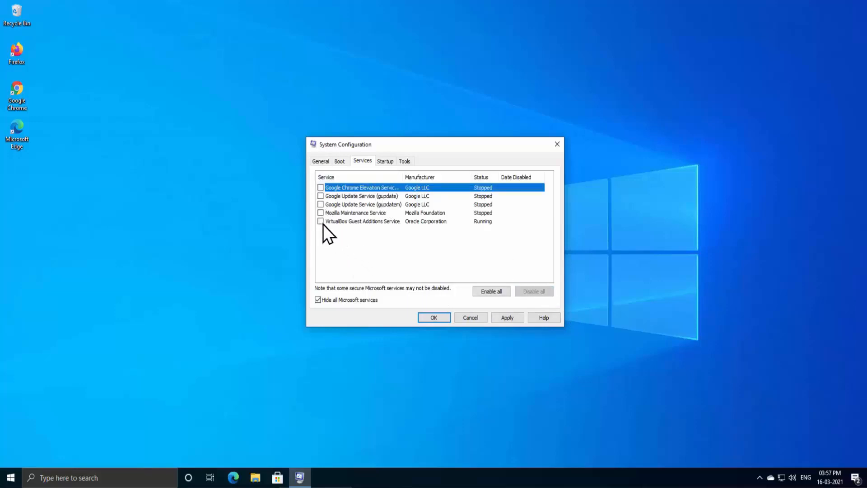
{"action": "left_click", "coordinate": [320, 221]}
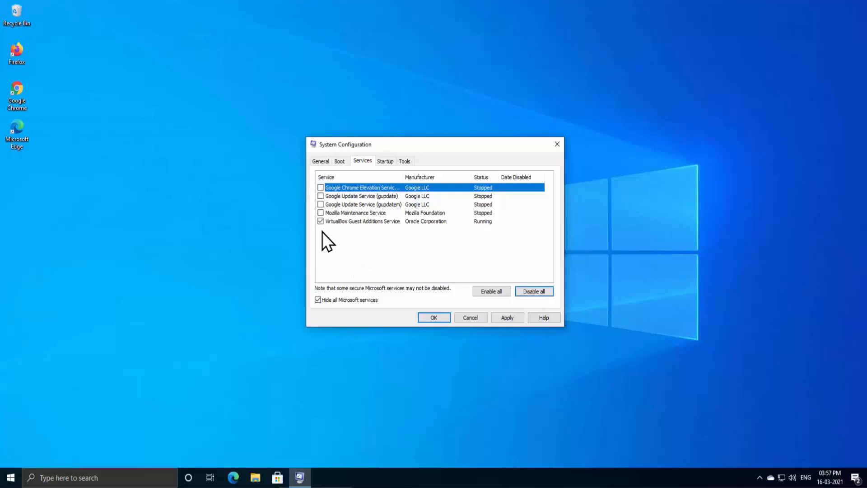
{"action": "mouse_move", "coordinate": [465, 233]}
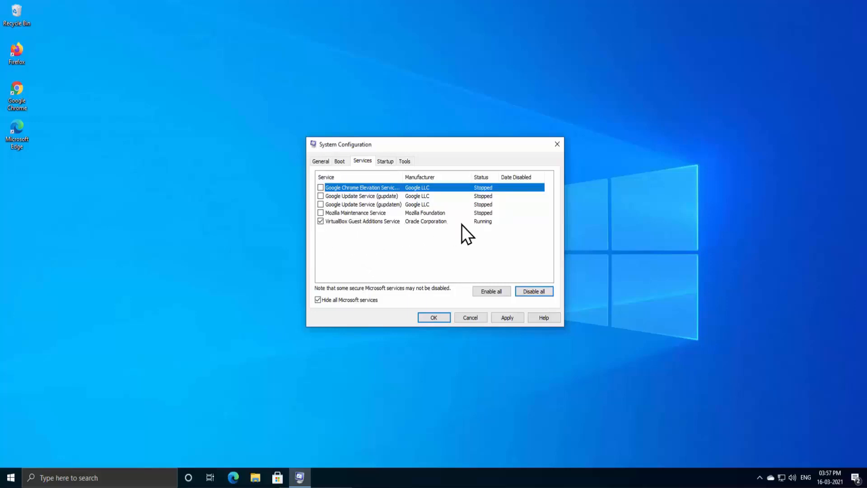
{"action": "mouse_move", "coordinate": [491, 241]}
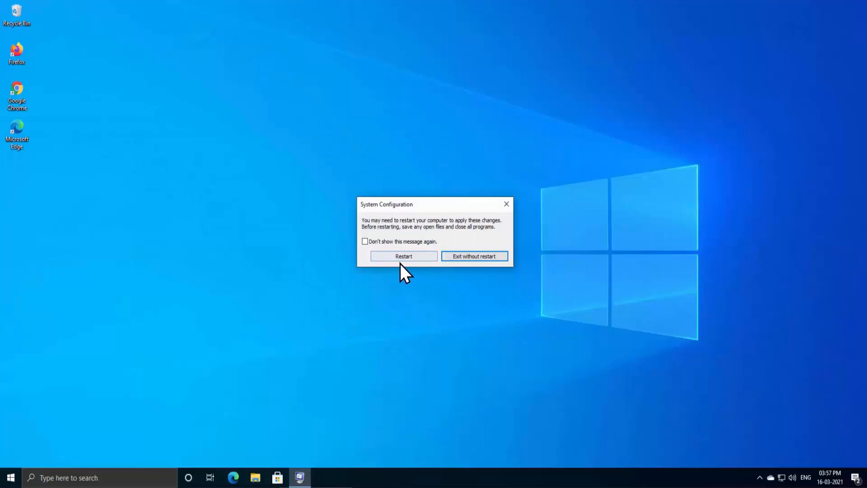
Dismiss the restart prompt and search 'task Manager' from Start
{"action": "left_click", "coordinate": [474, 256]}
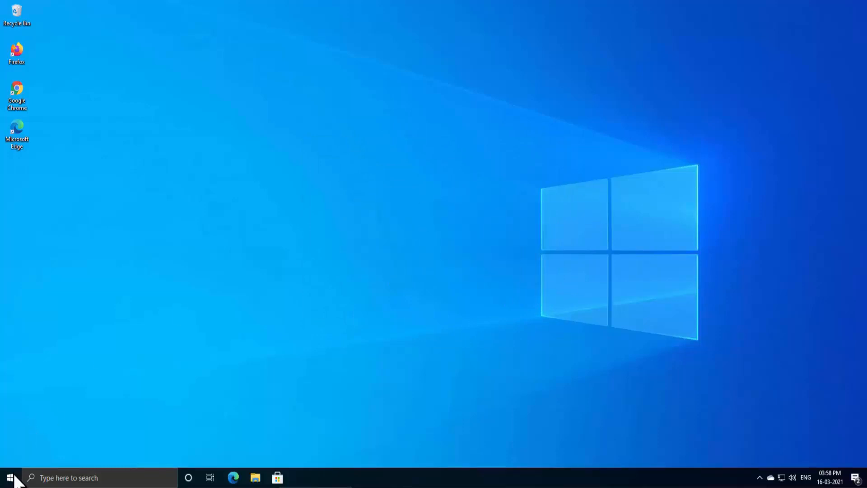
{"action": "left_click", "coordinate": [6, 478]}
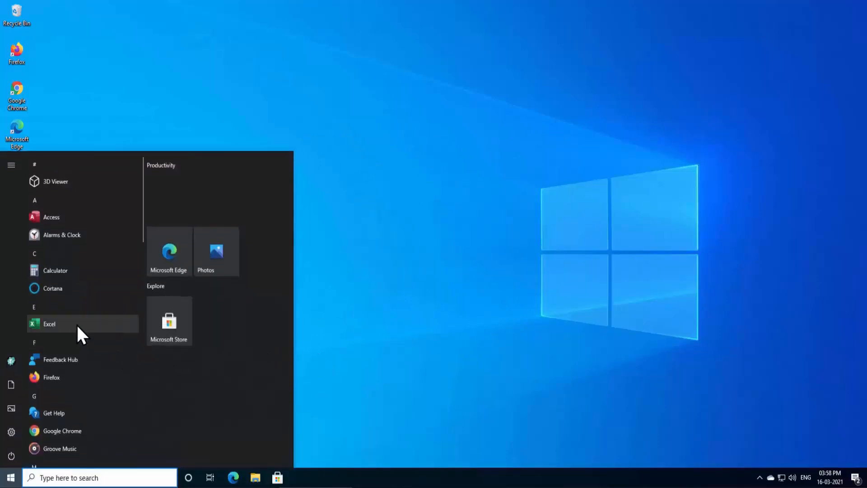
{"action": "left_click", "coordinate": [49, 323]}
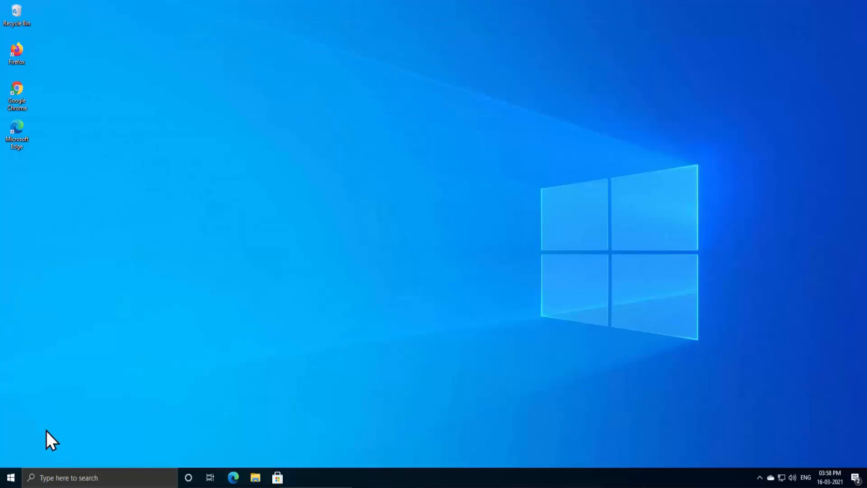
{"action": "left_click", "coordinate": [7, 478]}
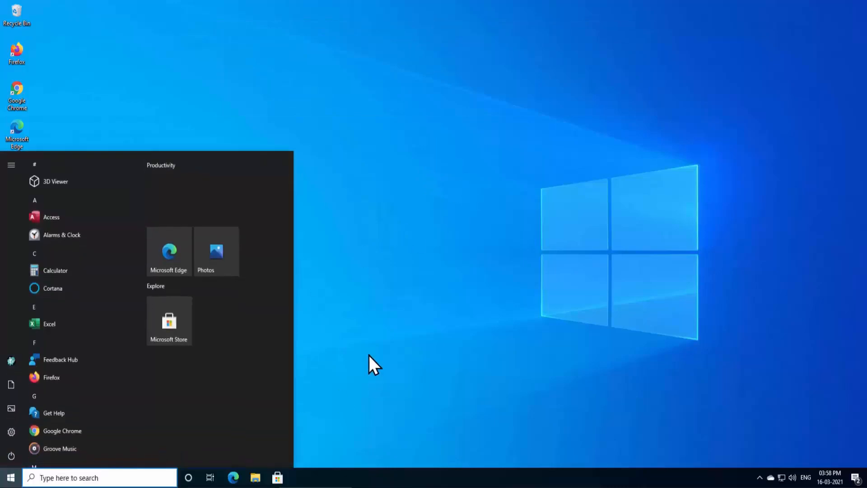
{"action": "type", "text": "task Manager"}
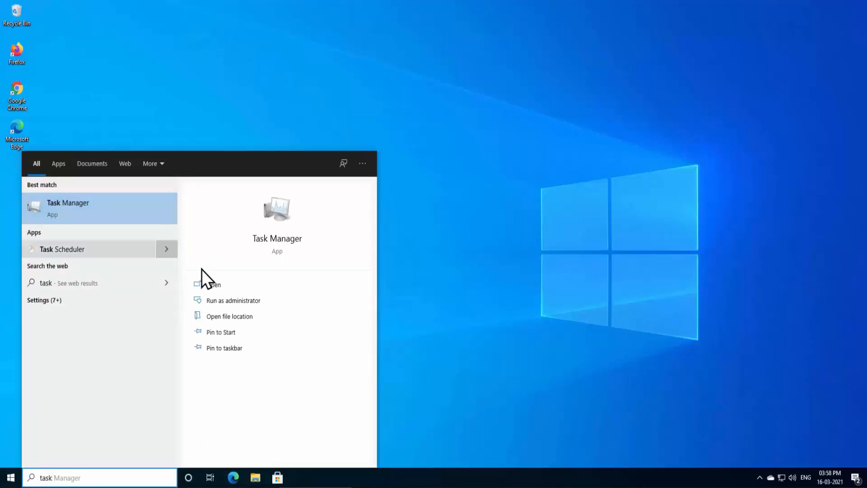
Launch Task Manager and bring its window up
{"action": "left_click", "coordinate": [213, 285]}
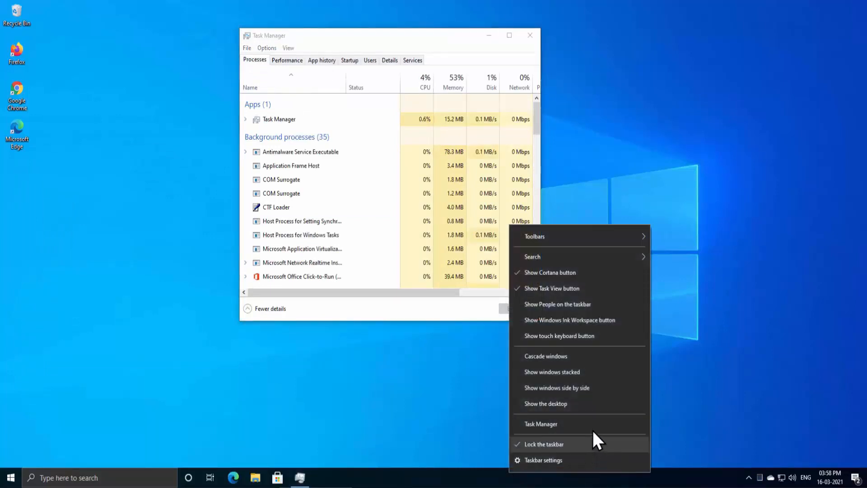
{"action": "mouse_move", "coordinate": [575, 437]}
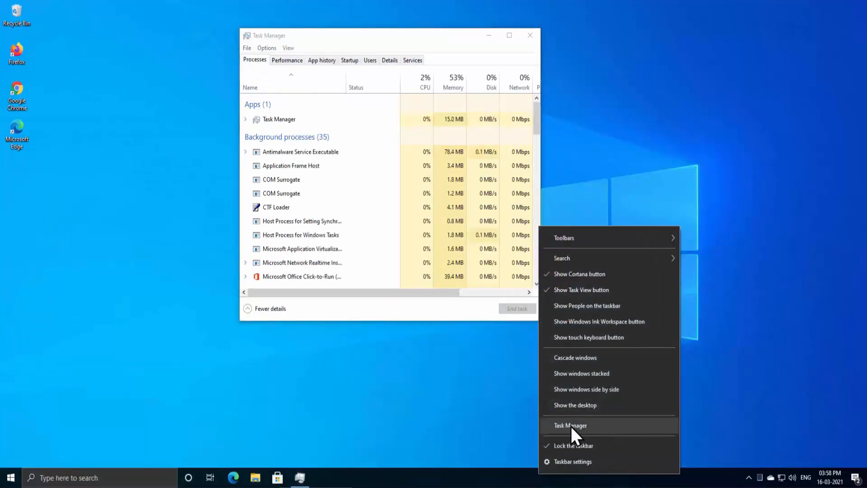
{"action": "left_click", "coordinate": [571, 426]}
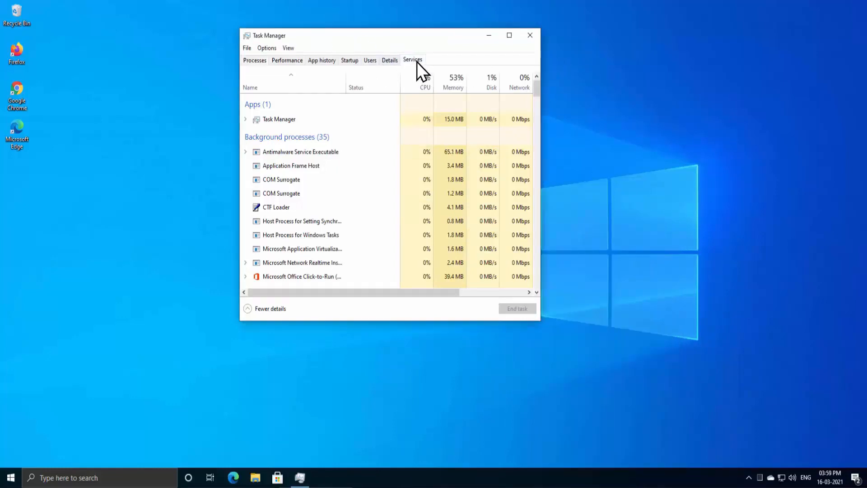
Confirm ClickToRunSvc shows Running in Services, then close Task Manager
{"action": "left_click", "coordinate": [412, 59]}
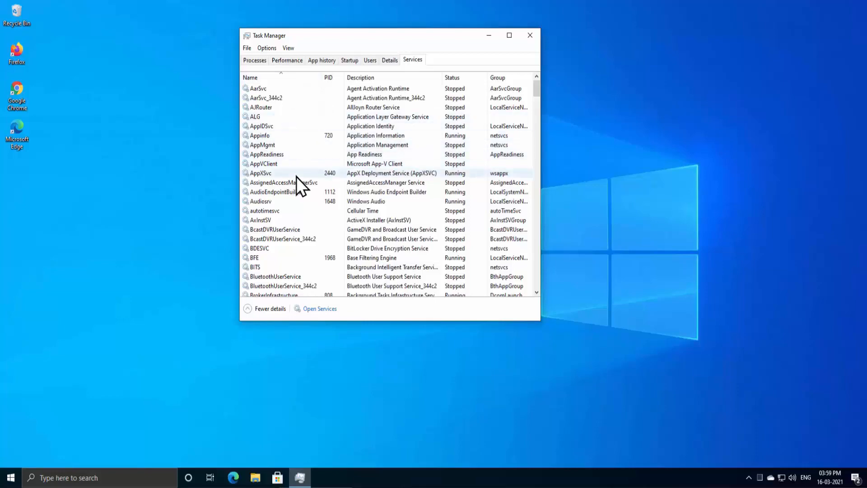
{"action": "scroll", "scroll_direction": "down", "scroll_amount": 3}
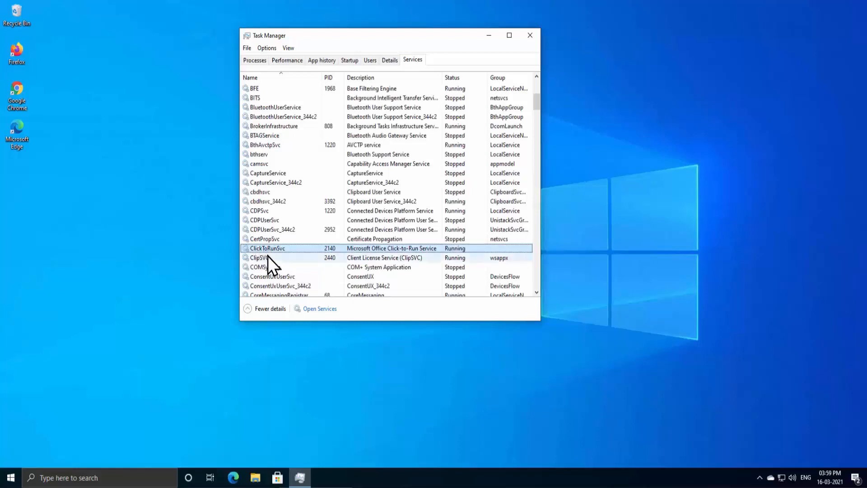
{"action": "mouse_move", "coordinate": [351, 260]}
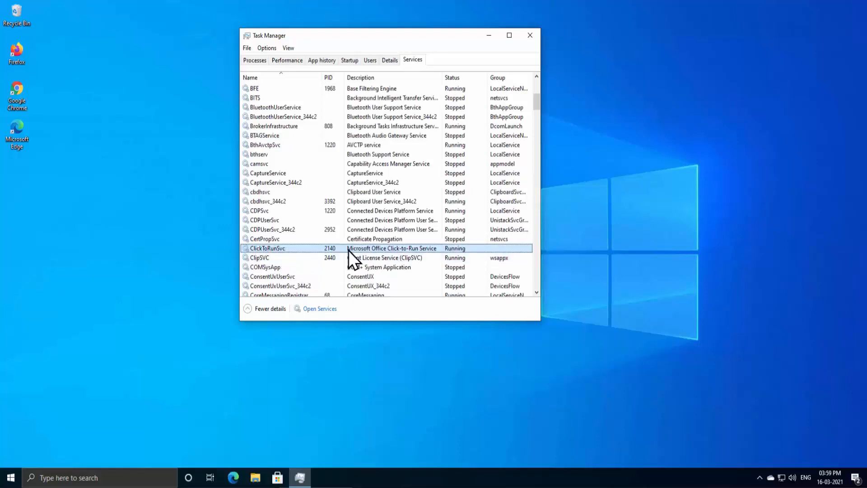
{"action": "mouse_move", "coordinate": [362, 258]}
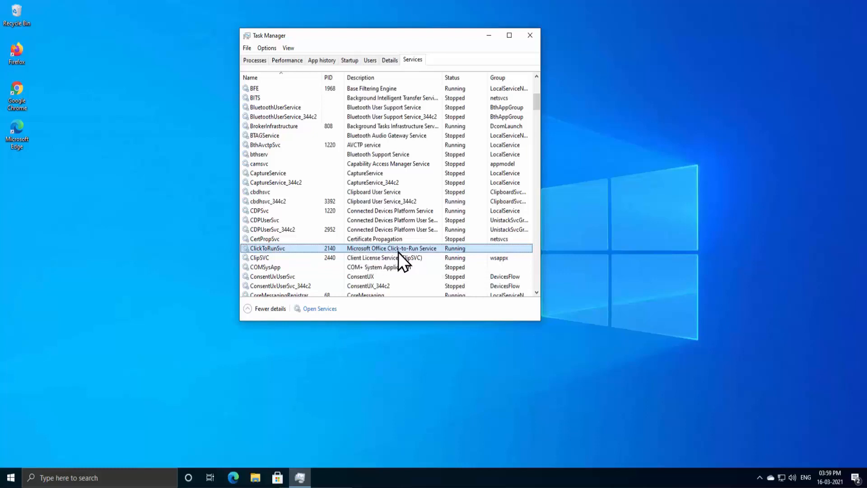
{"action": "mouse_move", "coordinate": [461, 276]}
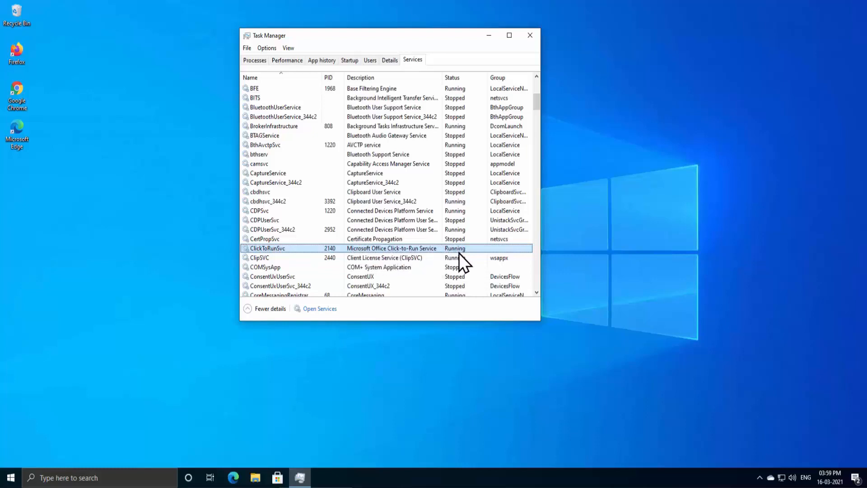
{"action": "mouse_move", "coordinate": [483, 256]}
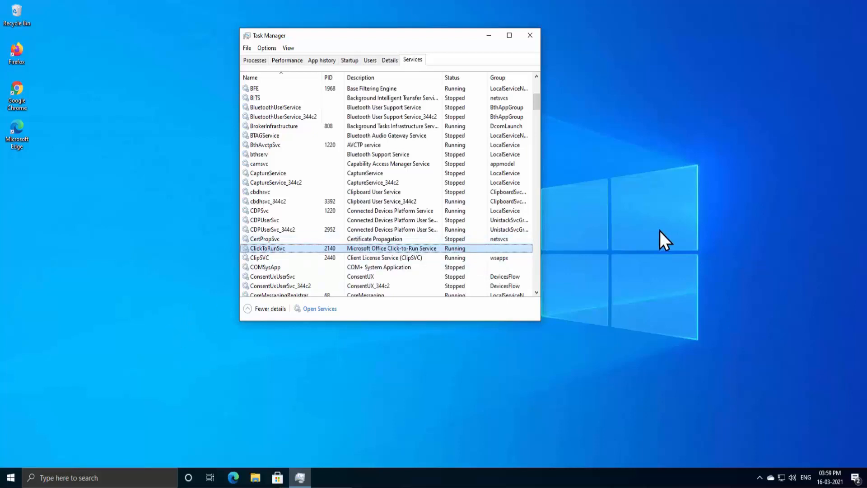
{"action": "mouse_move", "coordinate": [625, 245]}
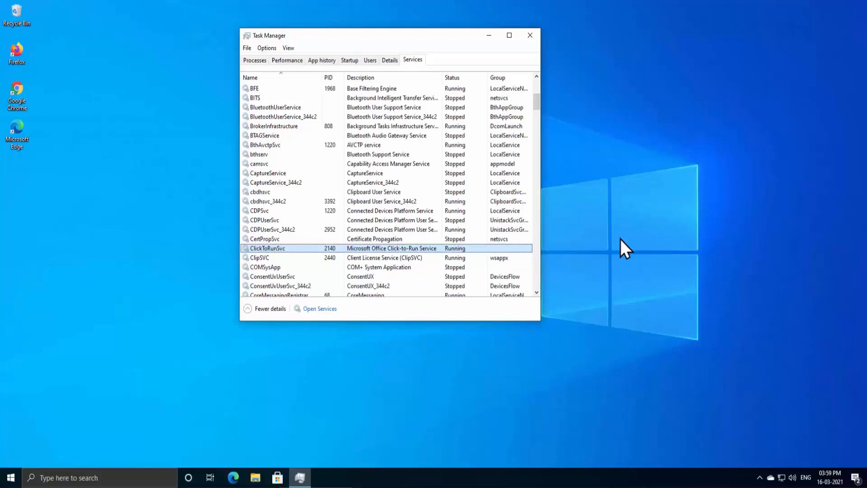
{"action": "mouse_move", "coordinate": [411, 295]}
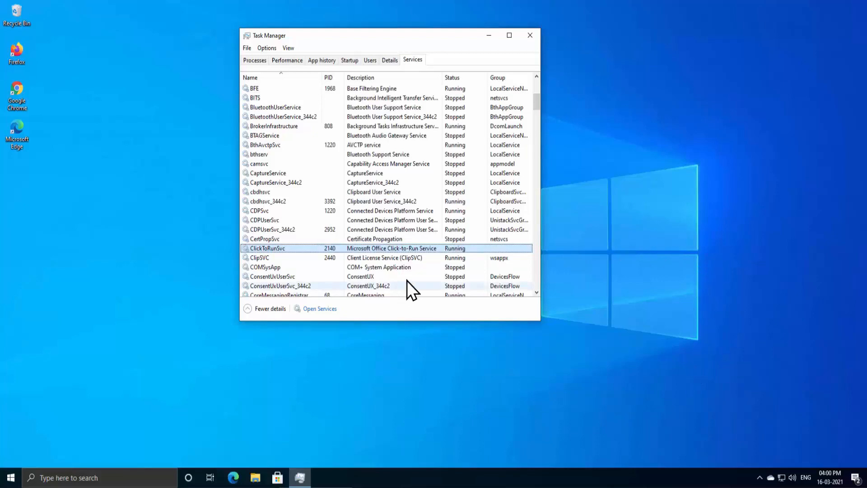
{"action": "left_click", "coordinate": [9, 477]}
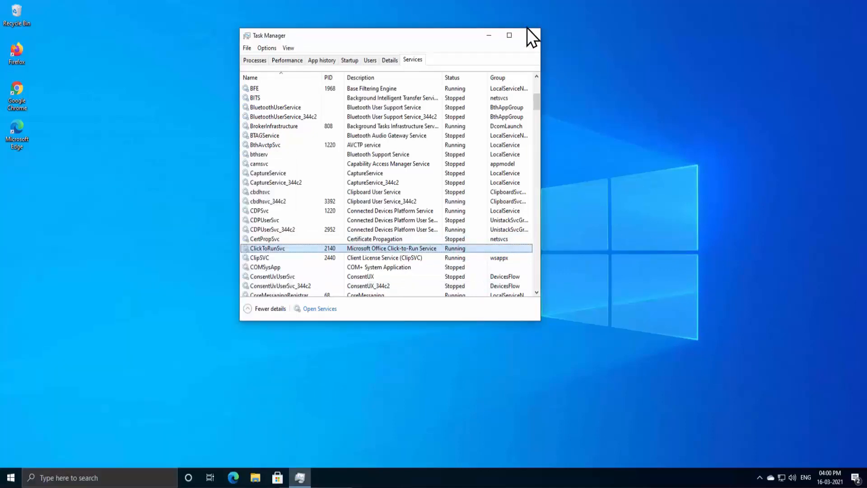
{"action": "left_click", "coordinate": [530, 36]}
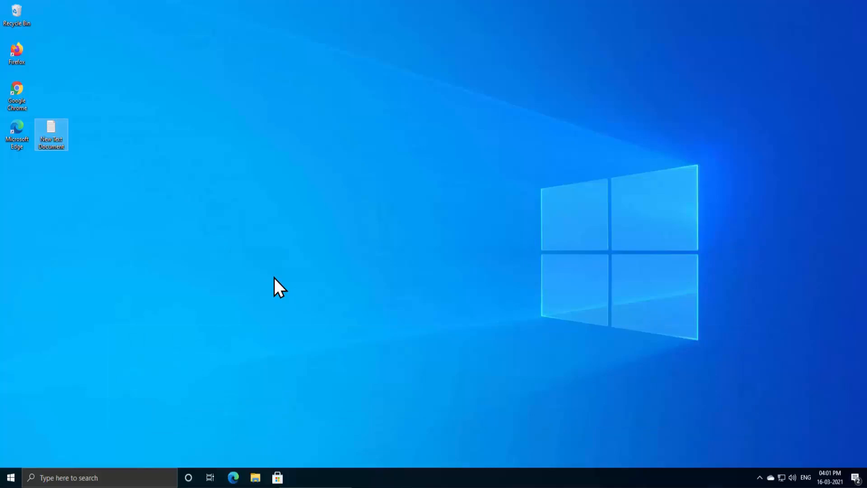
{"action": "mouse_move", "coordinate": [28, 457]}
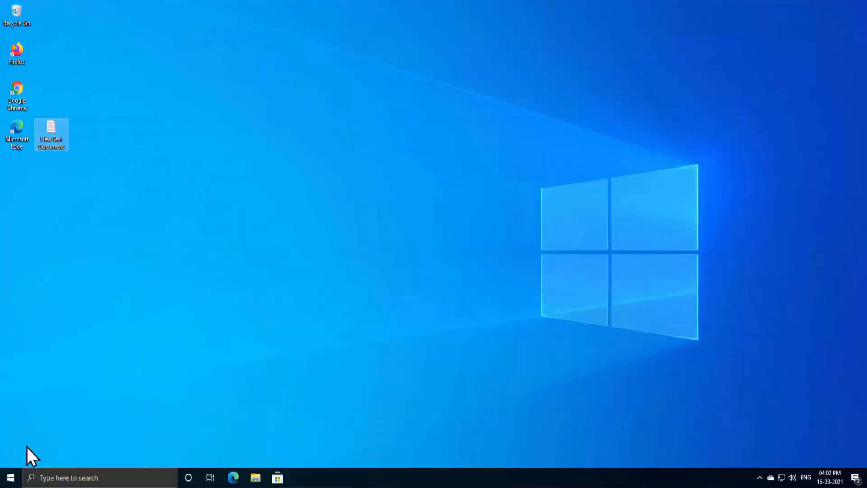
Launch cmd as administrator from Start search and approve the UAC prompt
{"action": "left_click", "coordinate": [7, 477]}
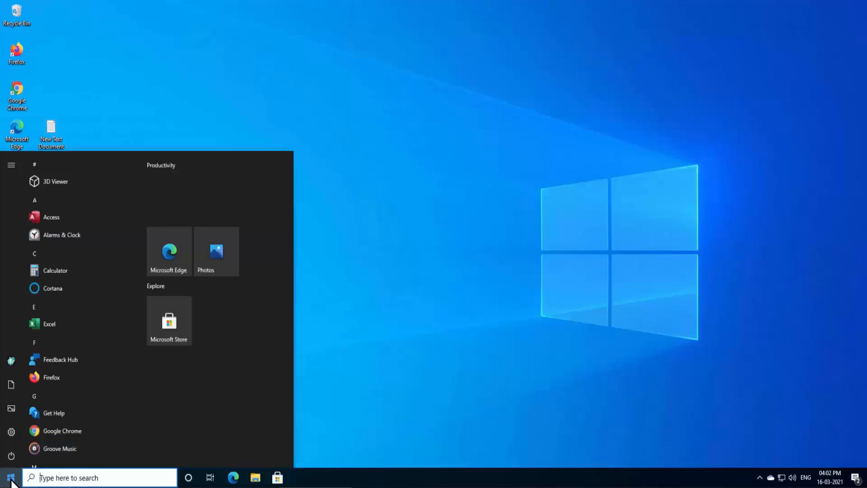
{"action": "type", "text": "cmd"}
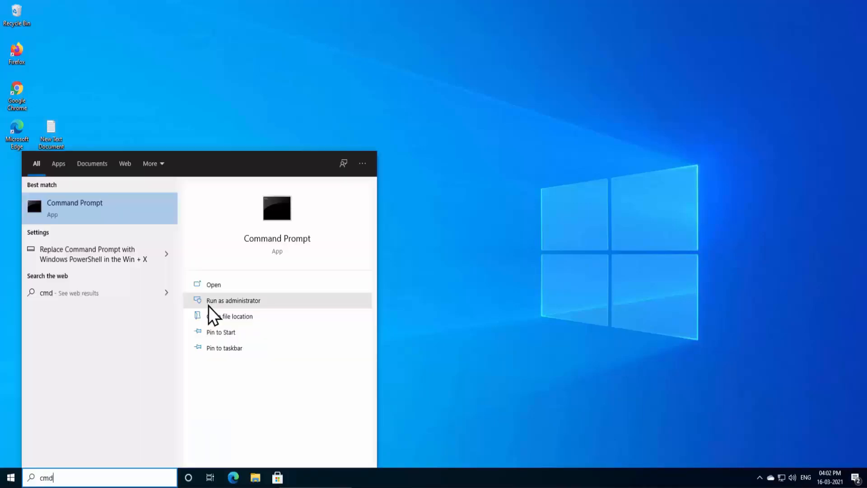
{"action": "mouse_move", "coordinate": [237, 309]}
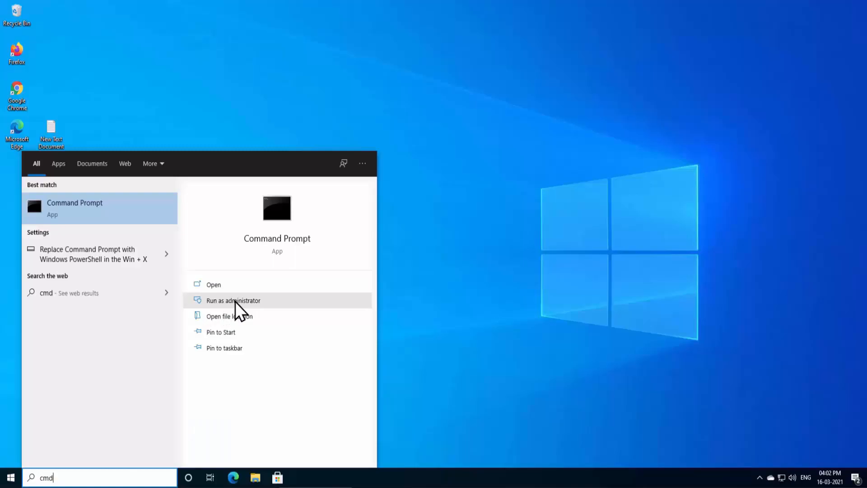
{"action": "left_click", "coordinate": [233, 301]}
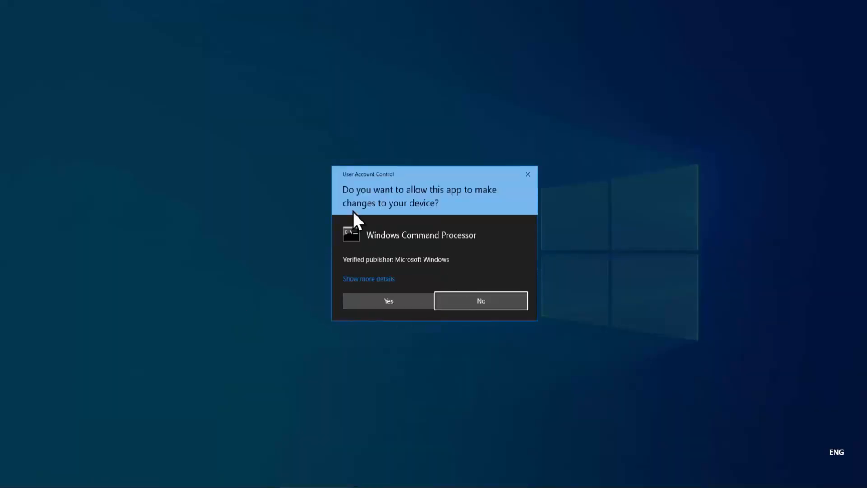
{"action": "left_click", "coordinate": [389, 300]}
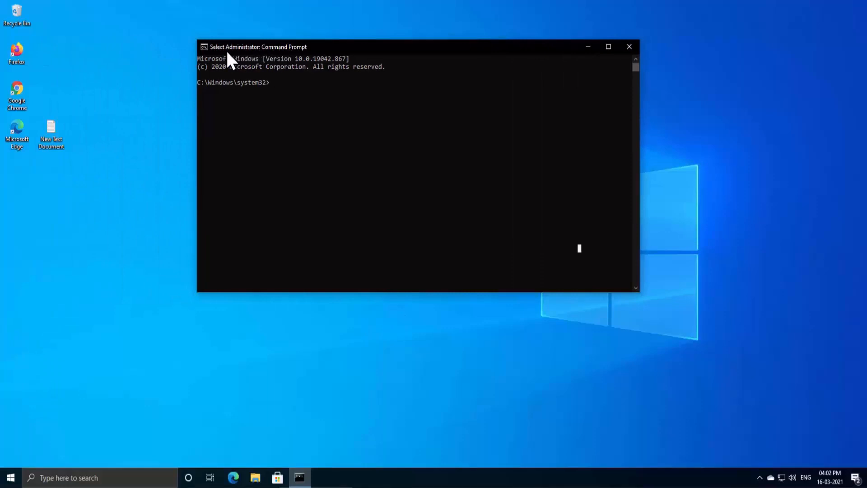
{"action": "left_click", "coordinate": [50, 134]}
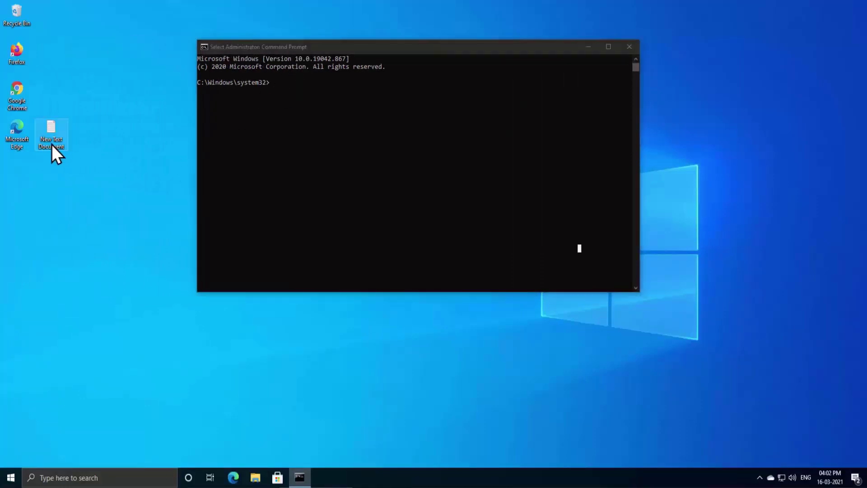
Open the notes file beside cmd, select the Code 2 line and cancel the DirectPlay request
{"action": "double_click", "coordinate": [50, 128]}
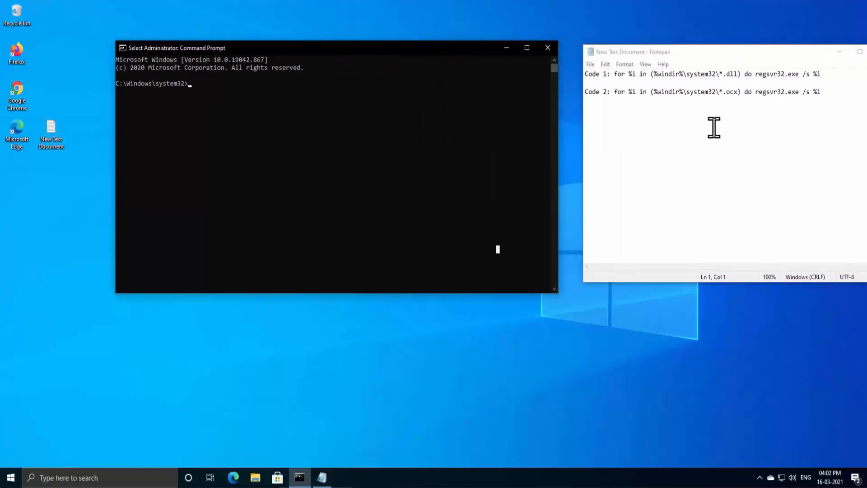
{"action": "left_click_drag", "start_coordinate": [618, 73], "coordinate": [821, 74]}
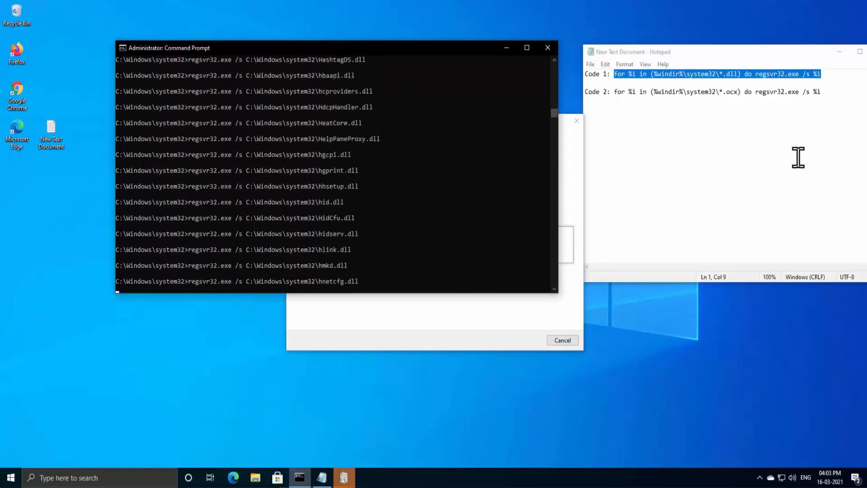
{"action": "triple_click", "coordinate": [717, 93]}
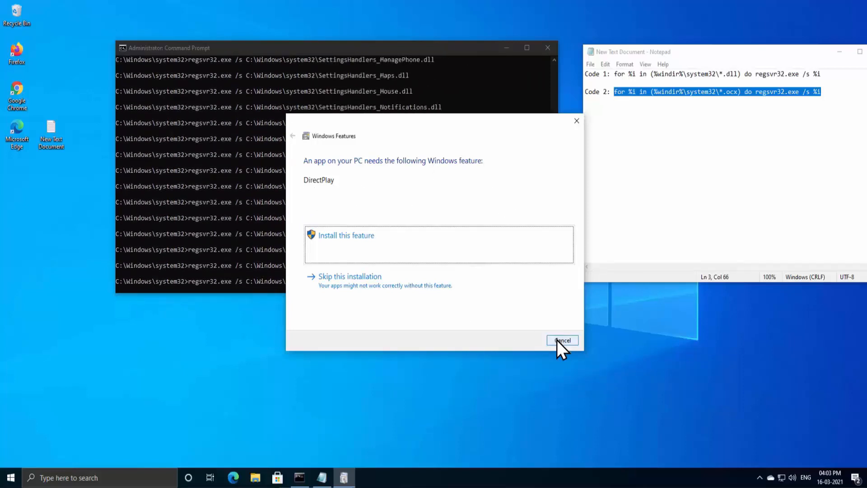
{"action": "left_click", "coordinate": [562, 339]}
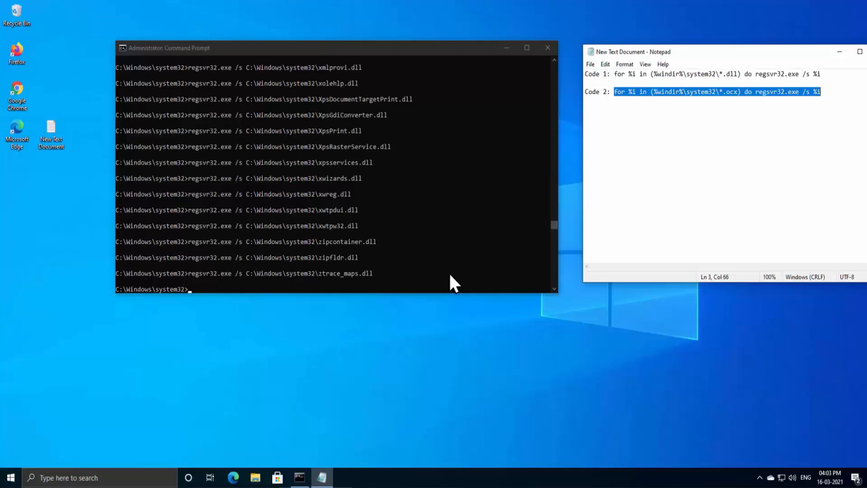
{"action": "mouse_move", "coordinate": [693, 101]}
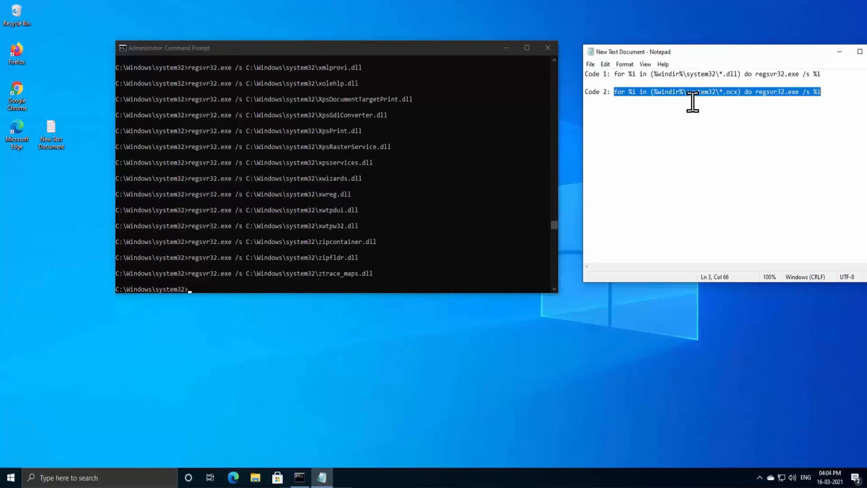
{"action": "mouse_move", "coordinate": [636, 95]}
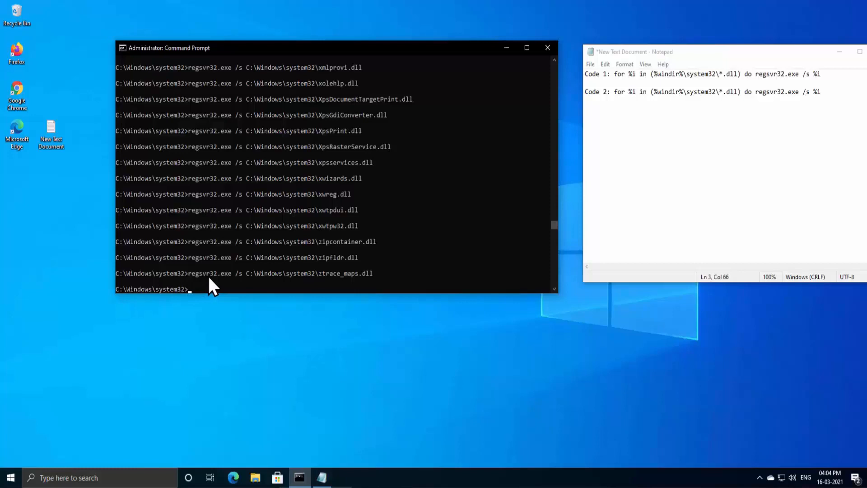
{"action": "mouse_move", "coordinate": [281, 295]}
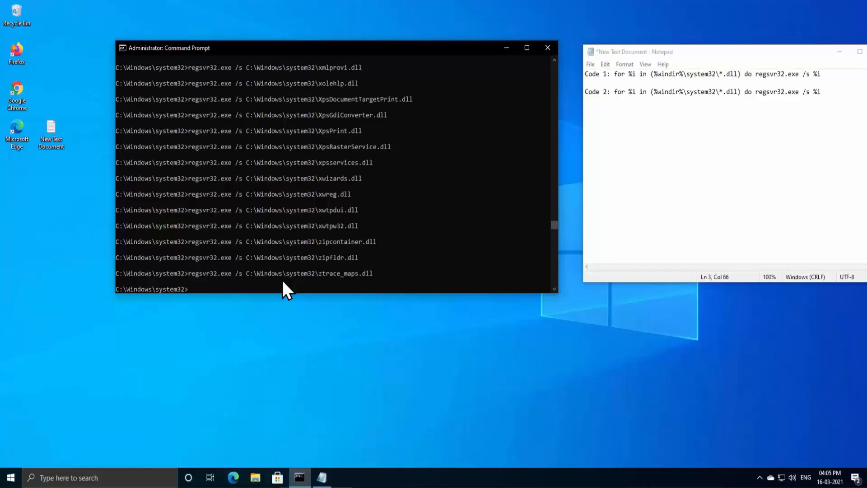
Run the for-loop 'regsvr32.exe /s' over every %windir%\system32\*.dll file
{"action": "type", "text": "for %i in (%windir%\\system32\\*.dll) do regsvr32.exe /s %i"}
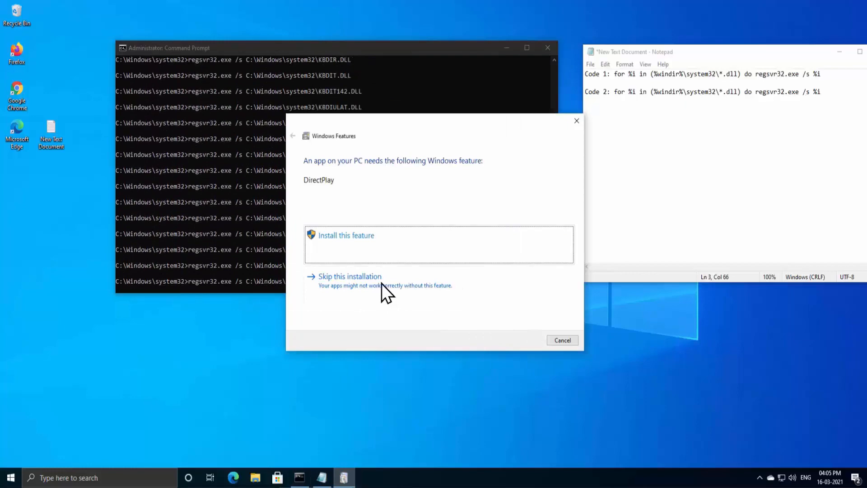
Skip and cancel the DirectPlay Windows Features installation request
{"action": "left_click", "coordinate": [346, 235]}
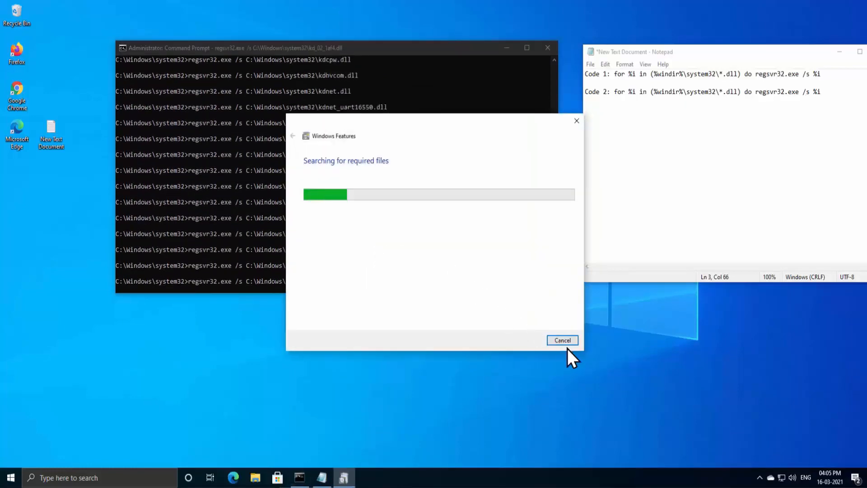
{"action": "left_click", "coordinate": [562, 339]}
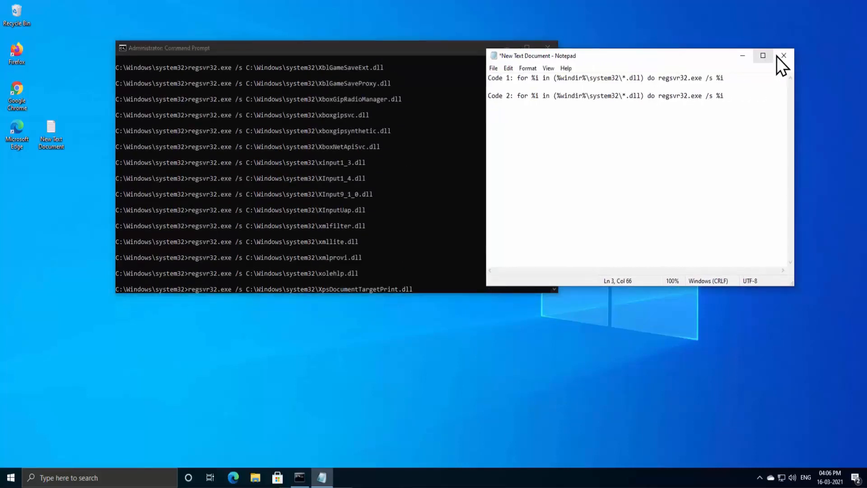
Close the Notepad notes file while the regsvr32 loop keeps running
{"action": "left_click", "coordinate": [784, 56]}
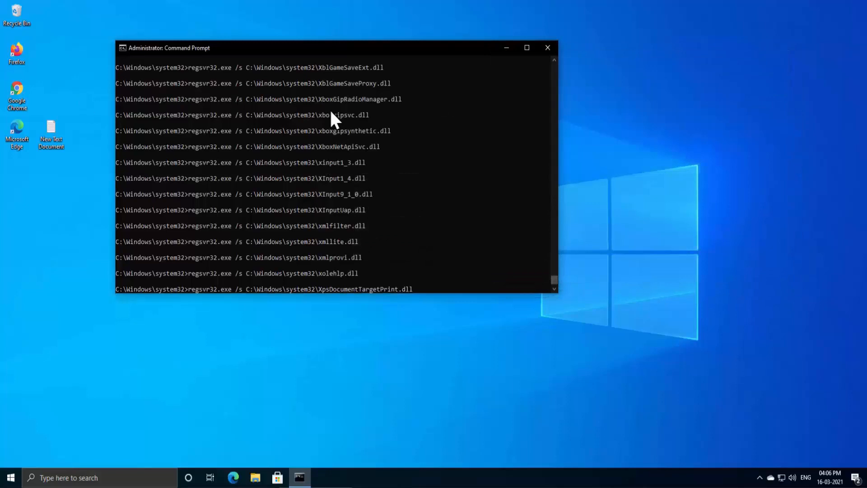
{"action": "mouse_move", "coordinate": [365, 195]}
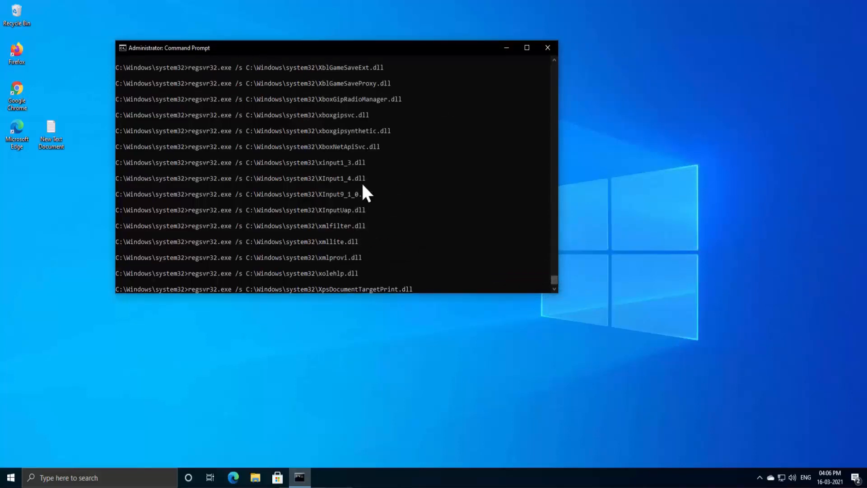
{"action": "mouse_move", "coordinate": [347, 117]}
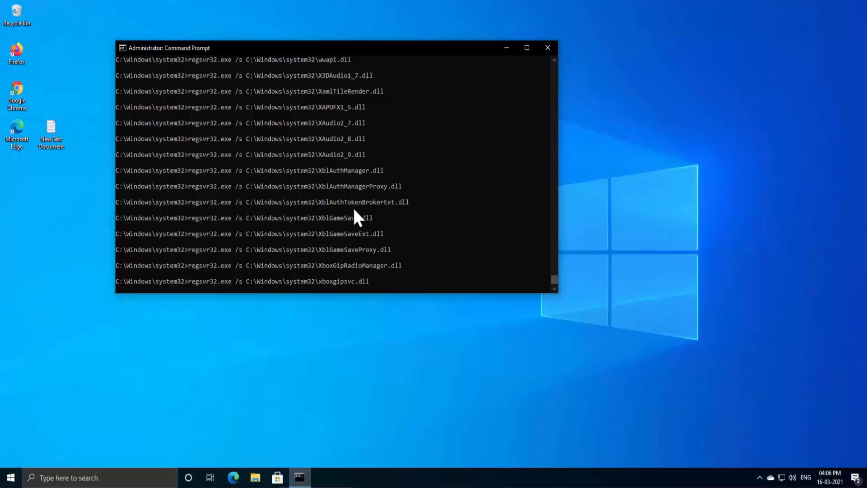
{"action": "left_click", "coordinate": [547, 47]}
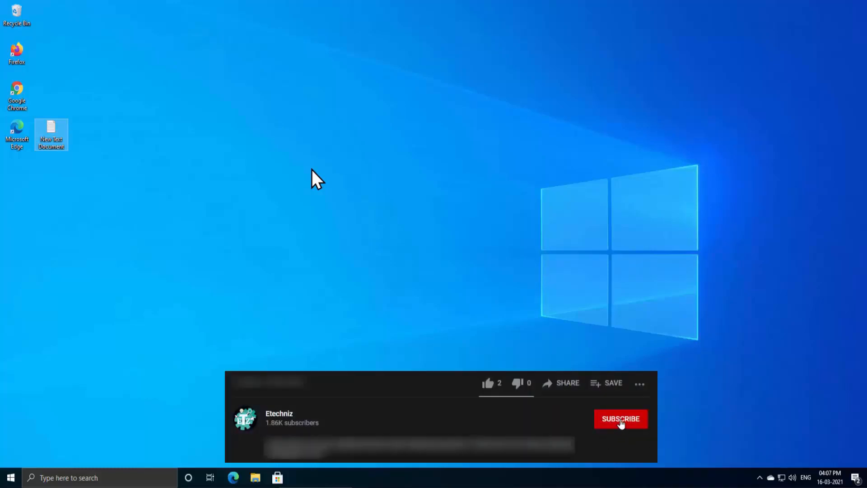
Close the Command Prompt window, leaving only the desktop
{"action": "left_click", "coordinate": [621, 419]}
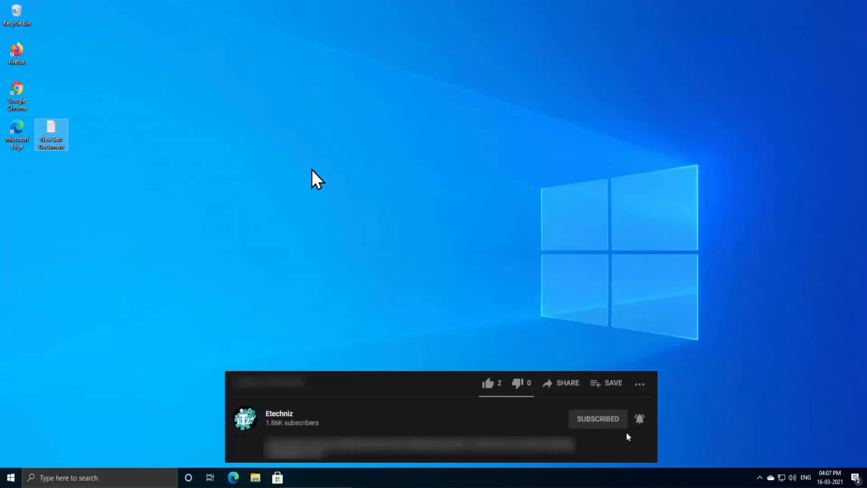
{"action": "left_click", "coordinate": [487, 383]}
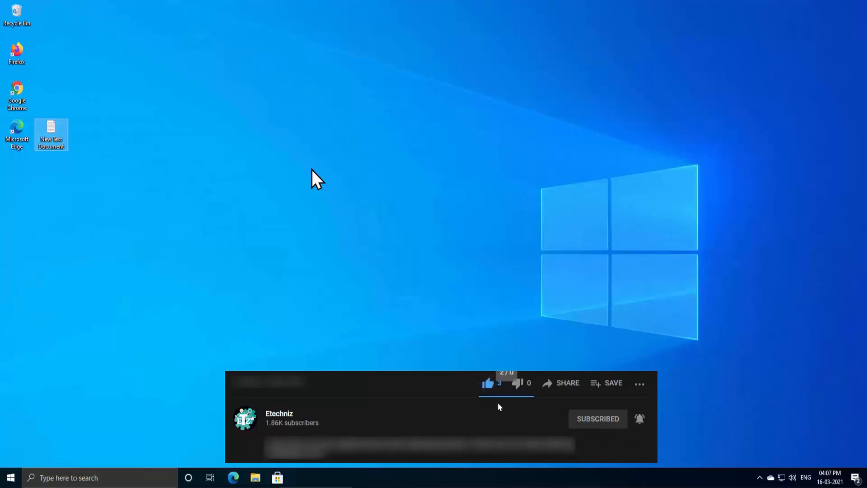